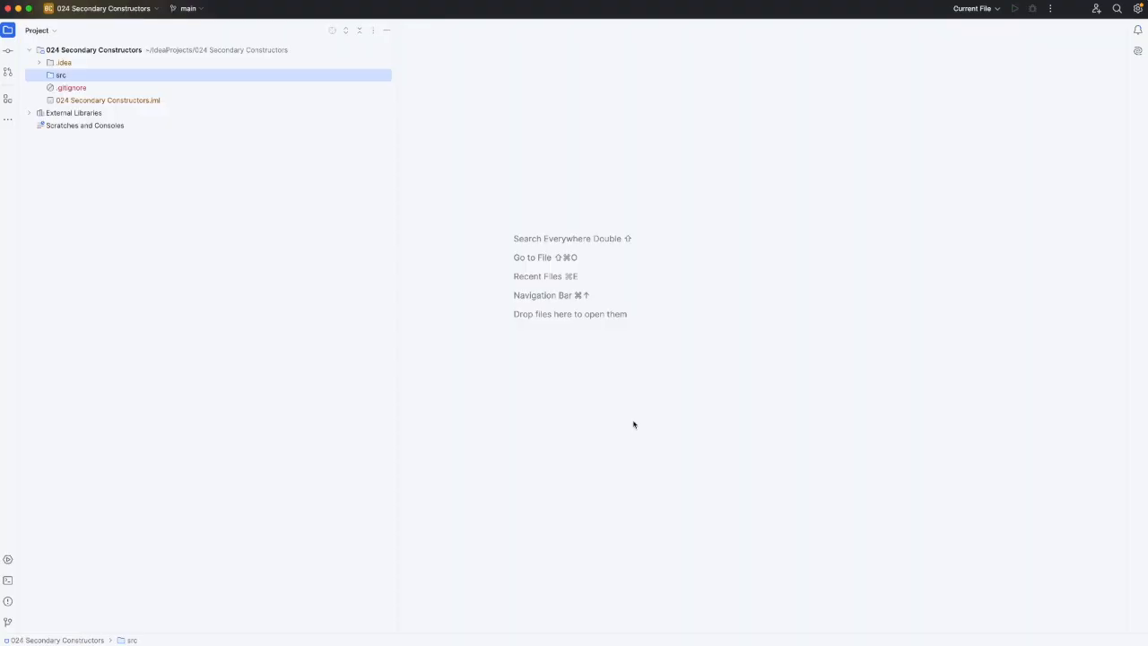
mouse_move(524, 361)
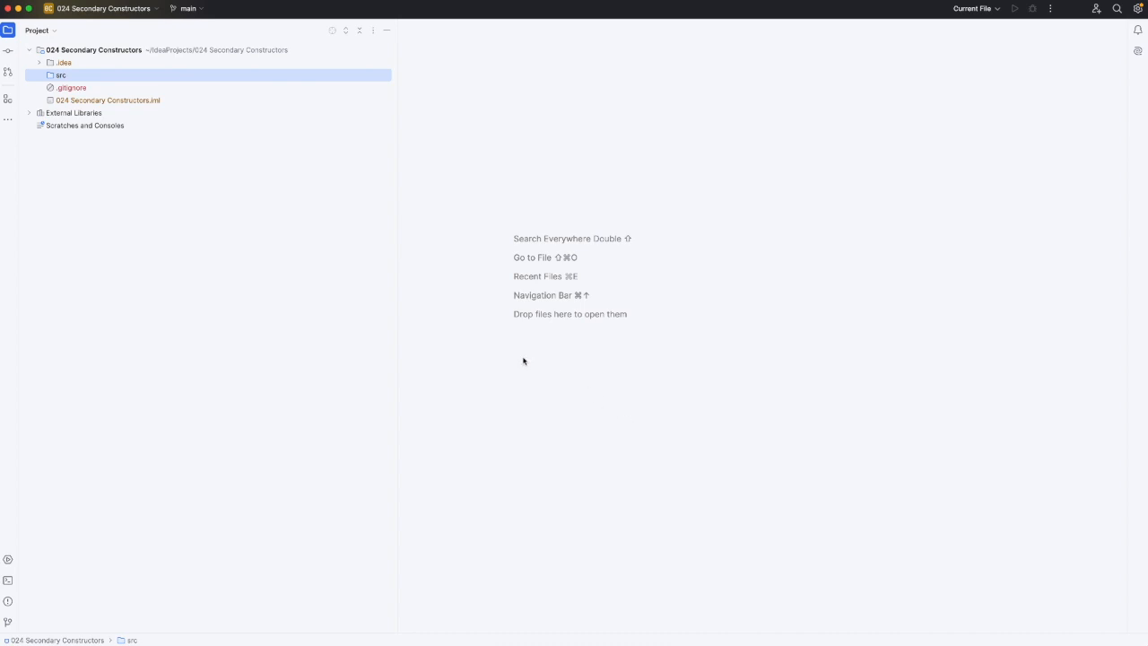
mouse_move(237, 242)
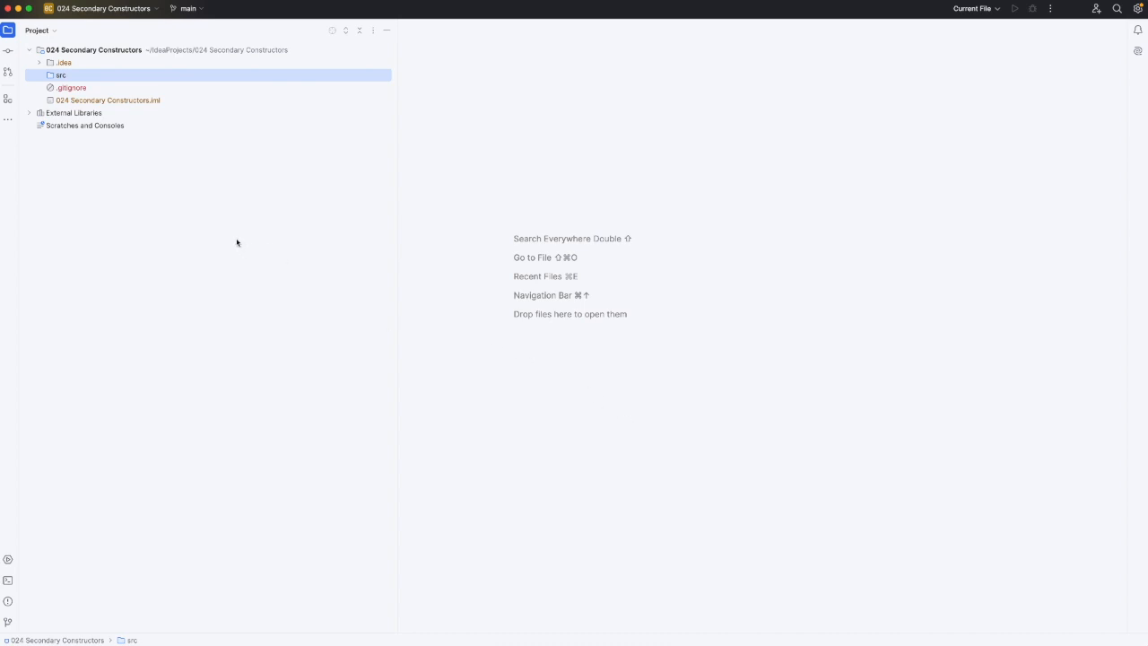
mouse_move(153, 160)
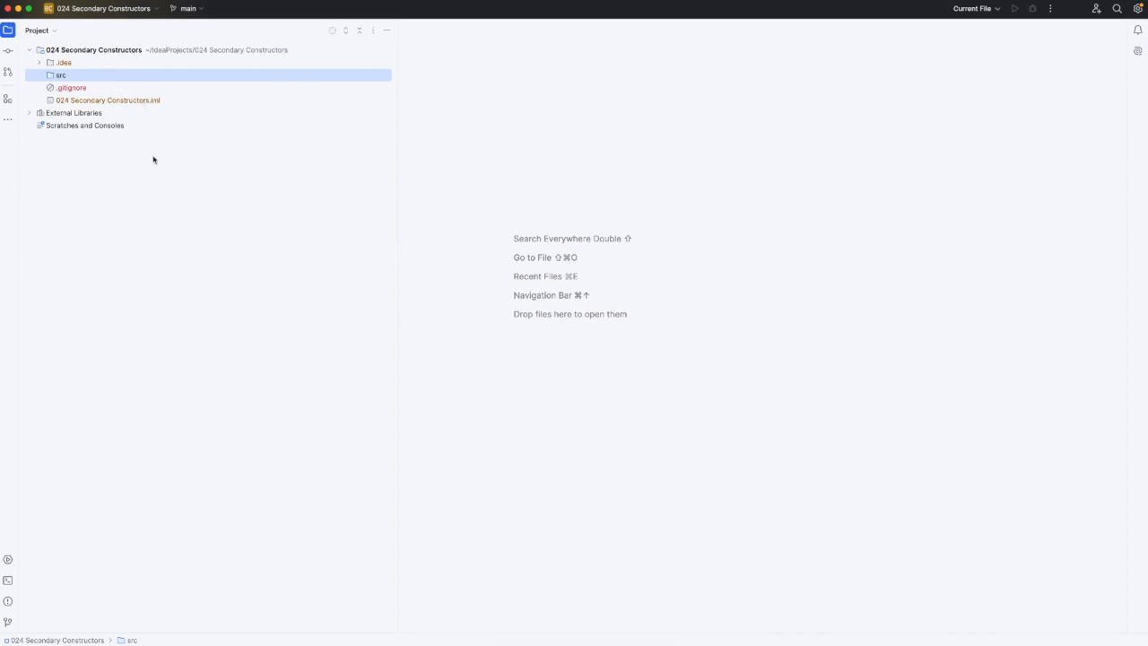
Step: Create a new Kotlin class file named Person in the src folder
right_click(60, 74)
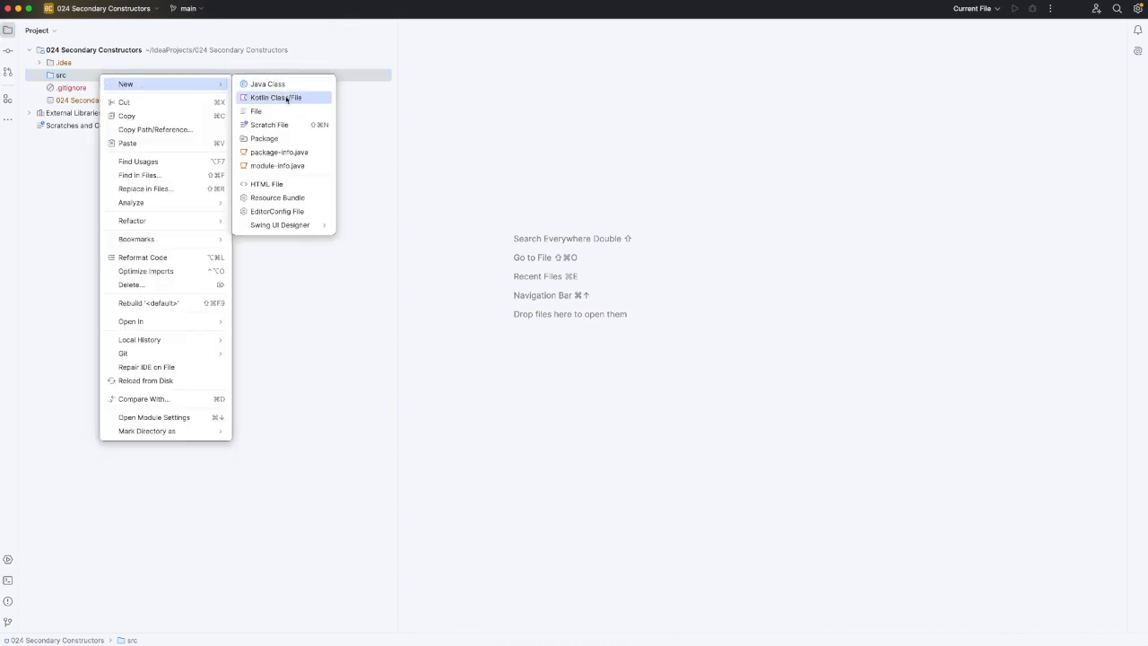
left_click(276, 97)
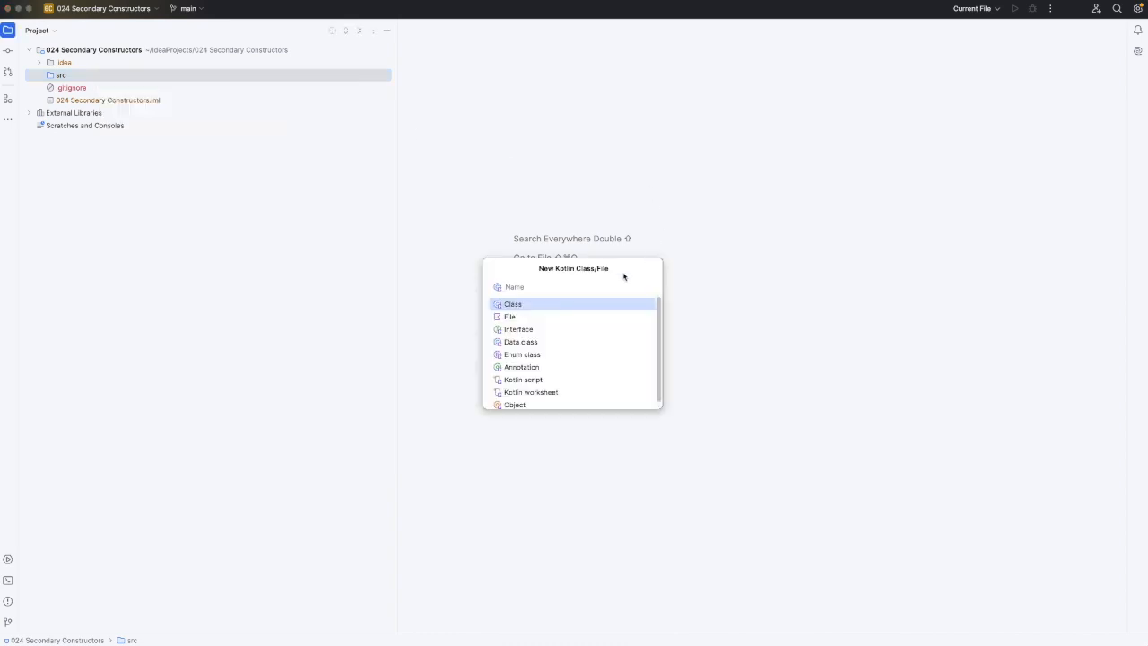
type("Person {")
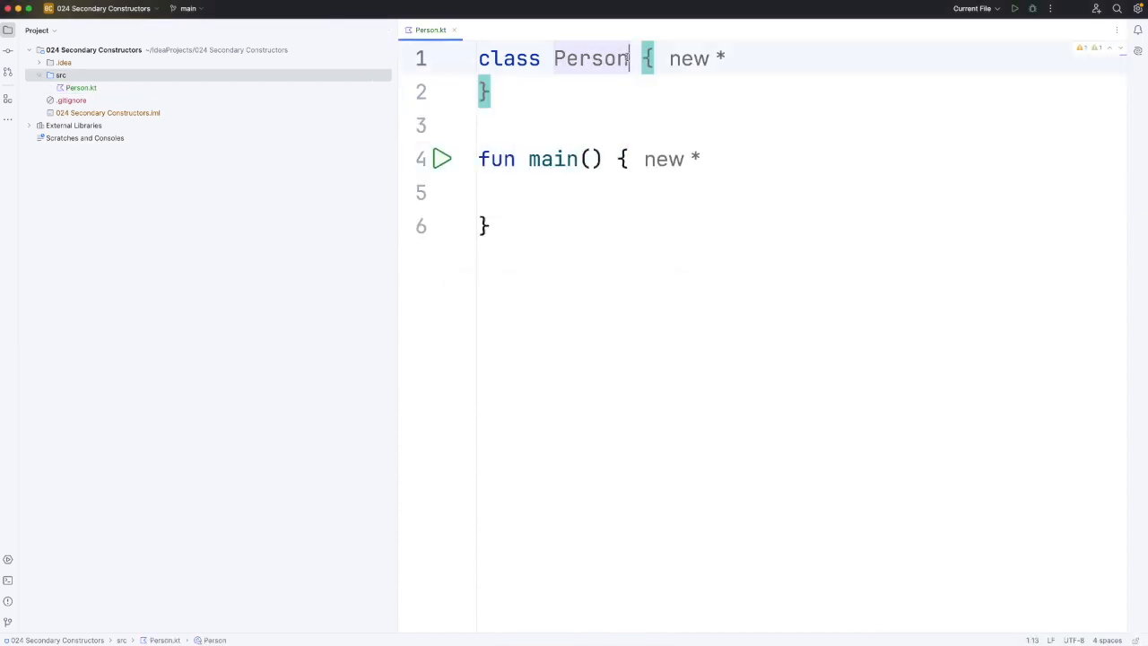
Step: Give class Person a primary constructor property val name: String
type("()")
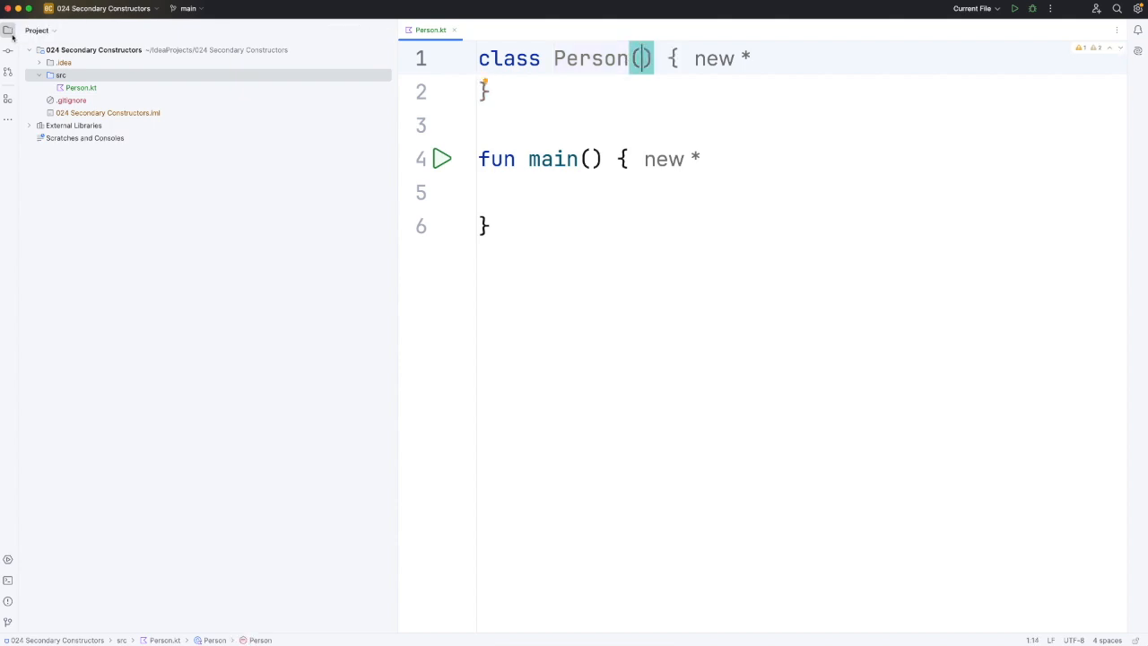
type("val name:")
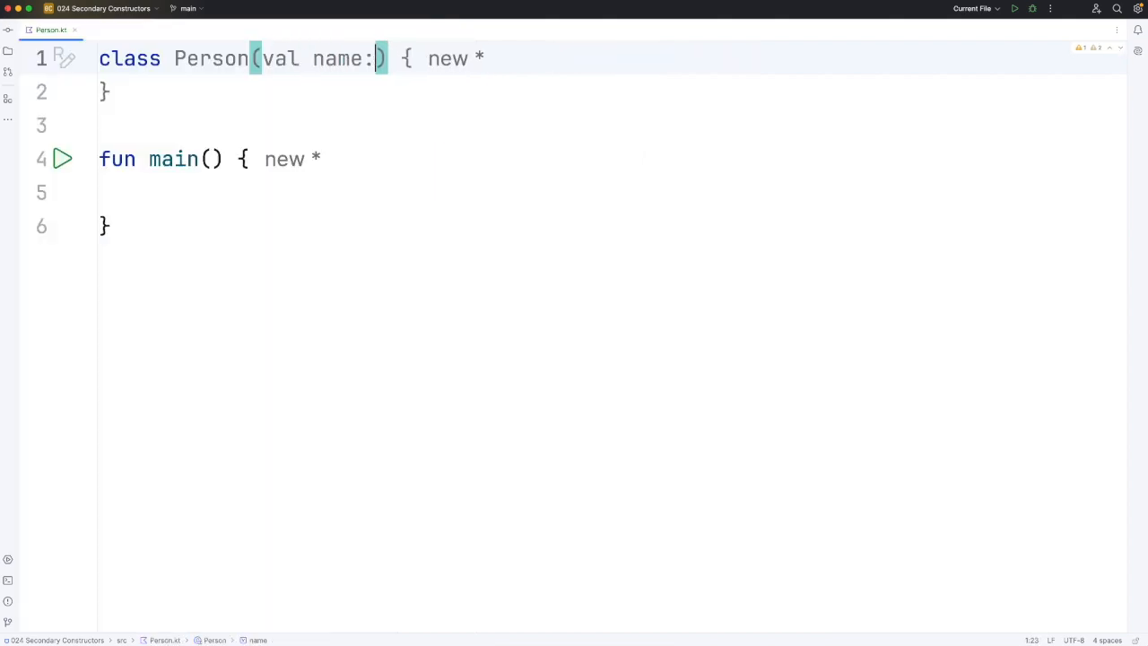
type("String")
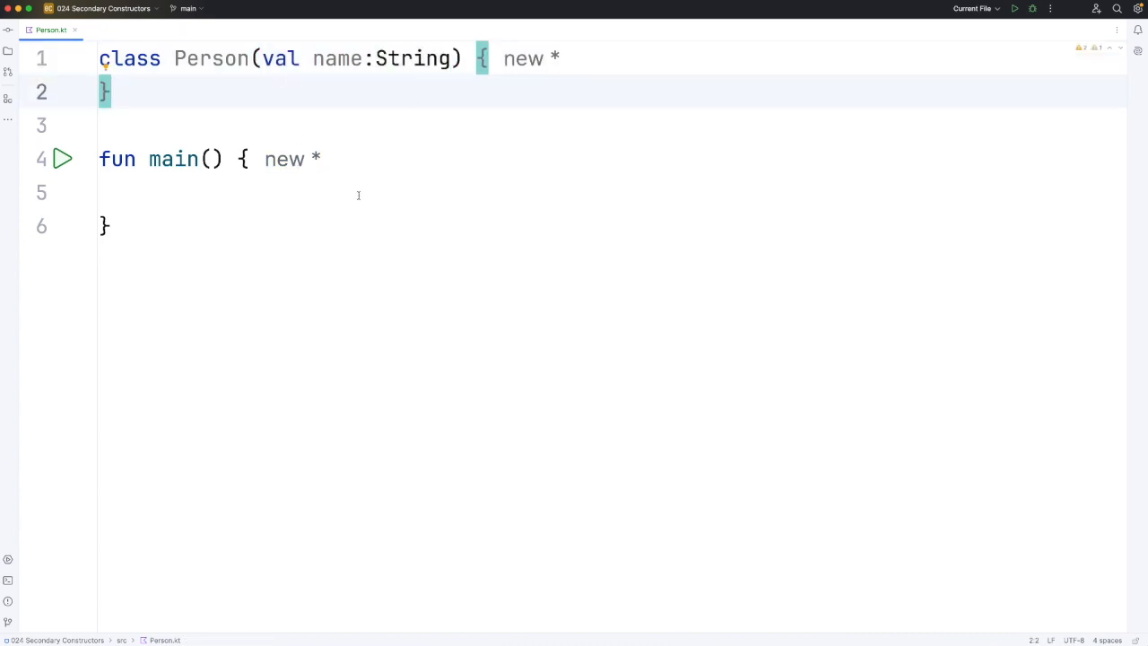
Step: In main, create val person1 = Person("Bob")
left_click(149, 192)
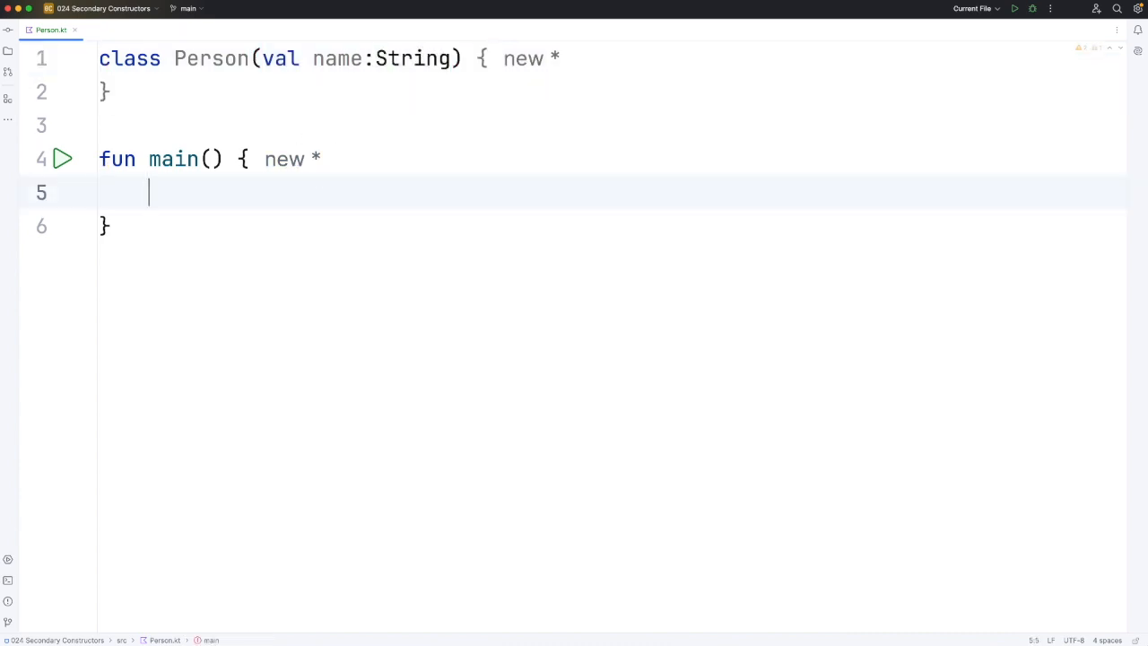
type("val")
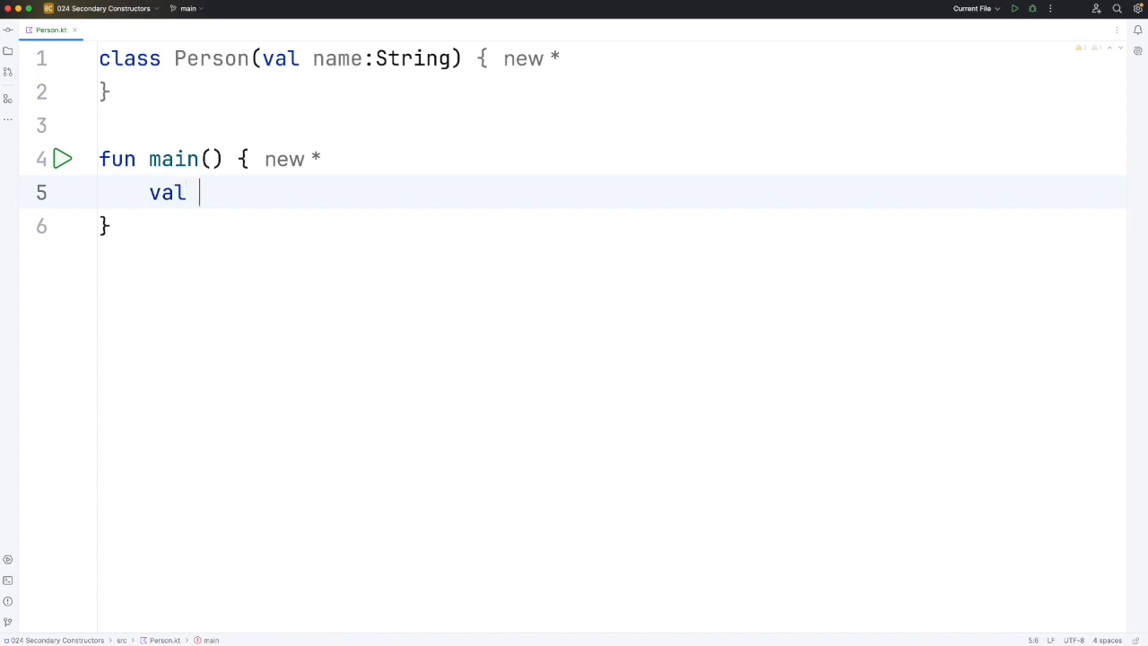
type("person1 = Person(\"Bob")
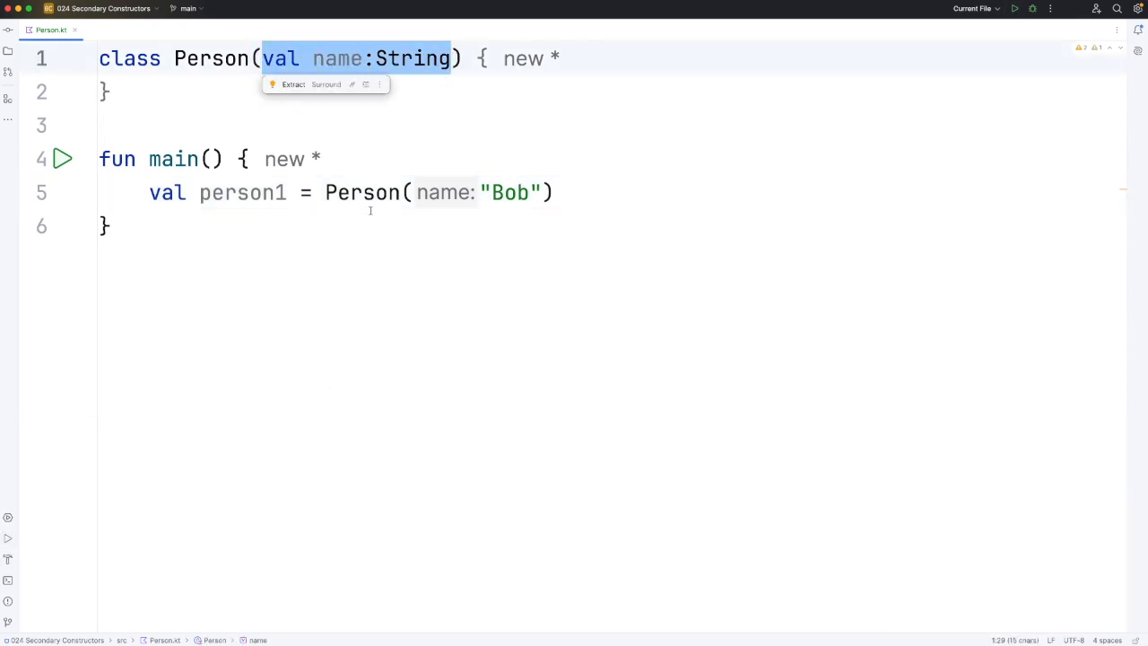
left_click(108, 226)
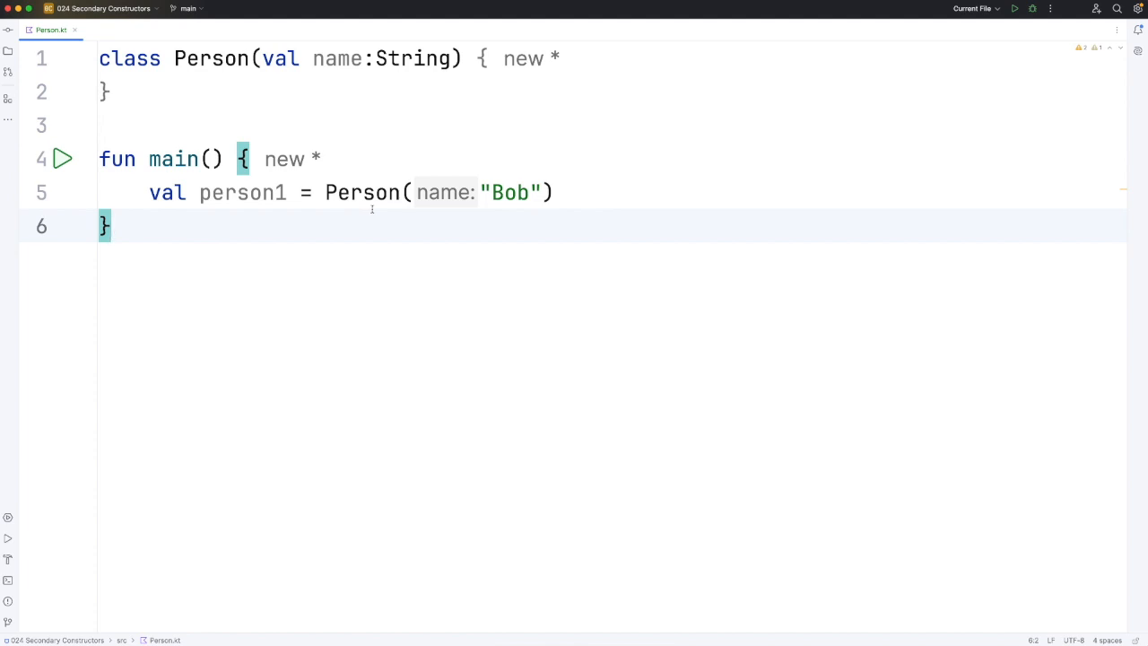
Step: Declare val awards = mutableListOf<String>() on a new line in the Person class body
key("Return")
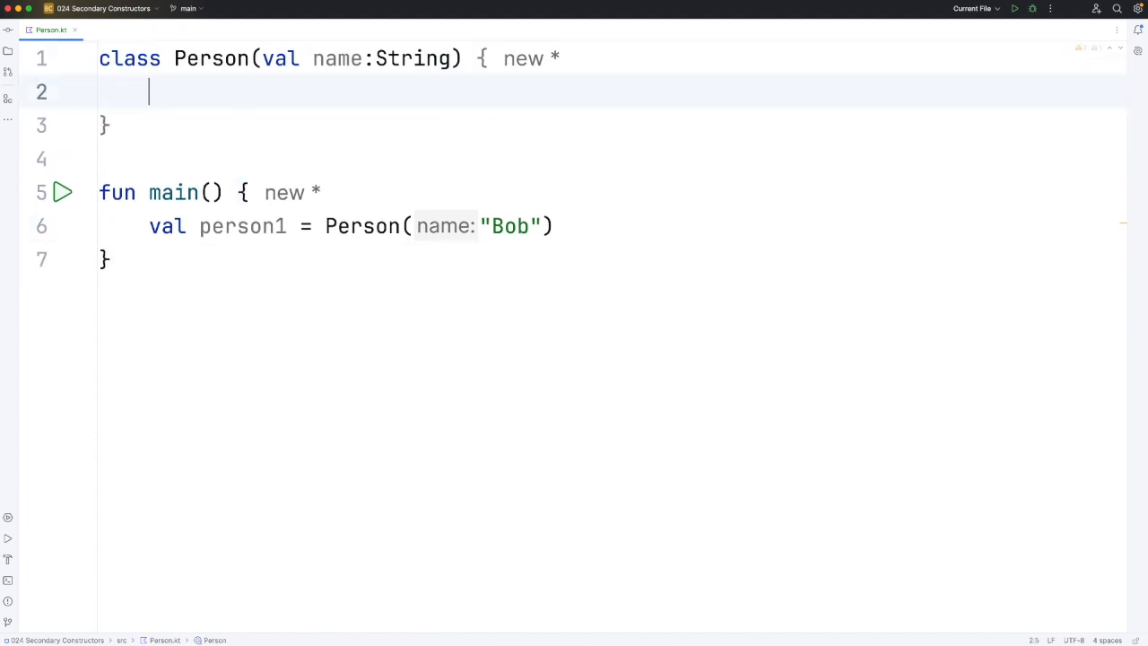
type("val")
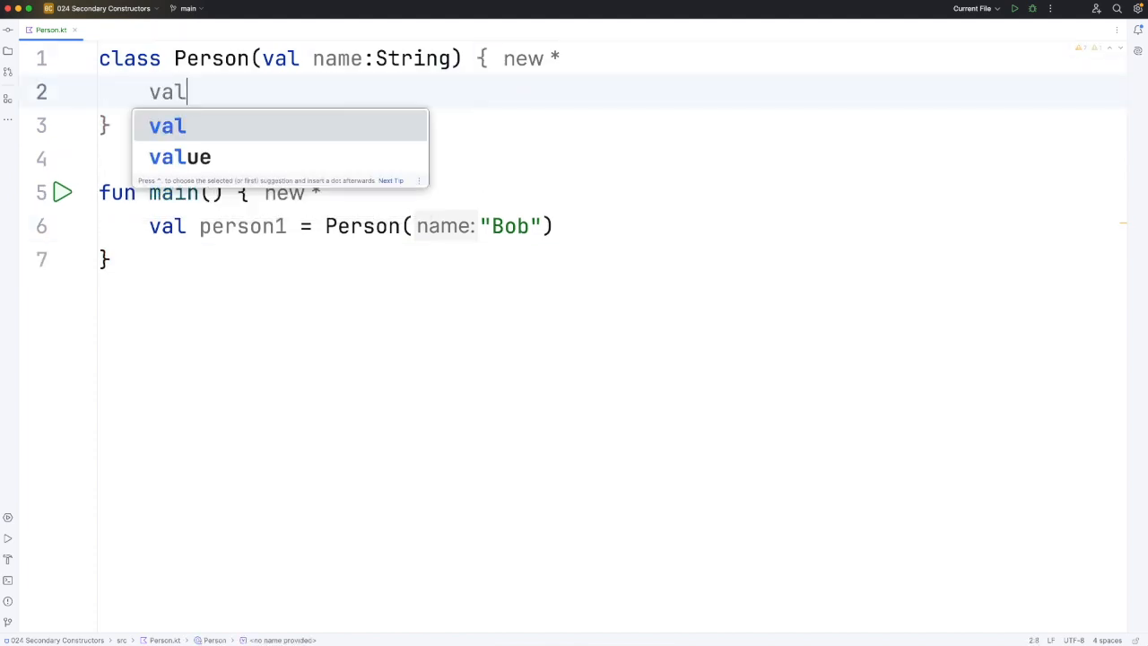
type("award")
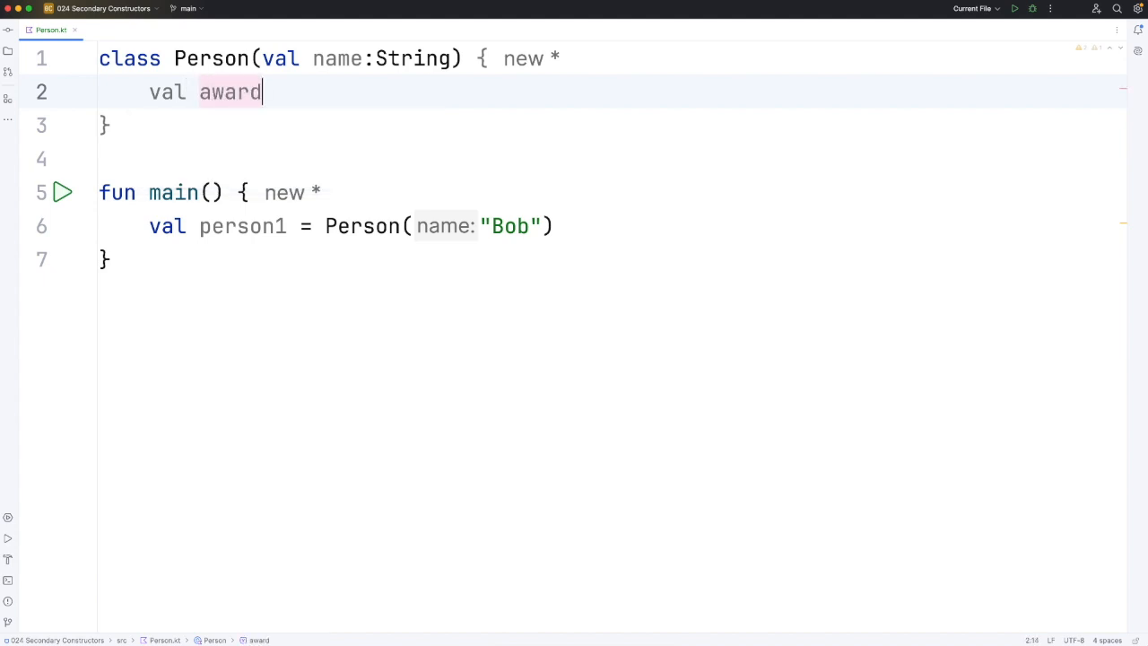
type("s = mu")
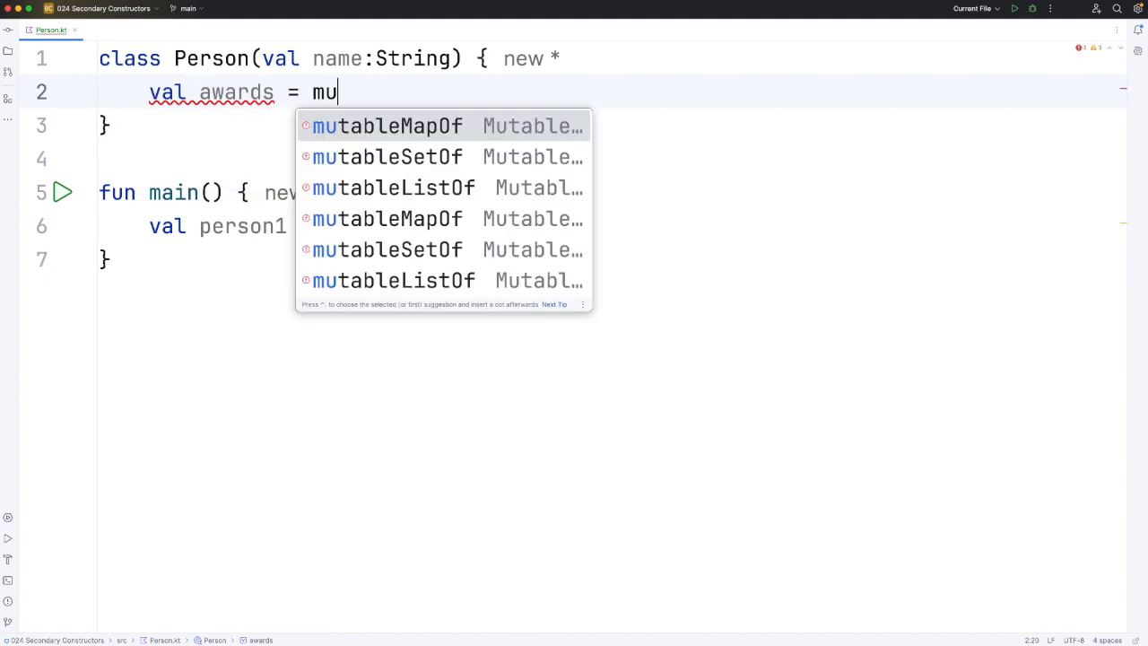
left_click(393, 188)
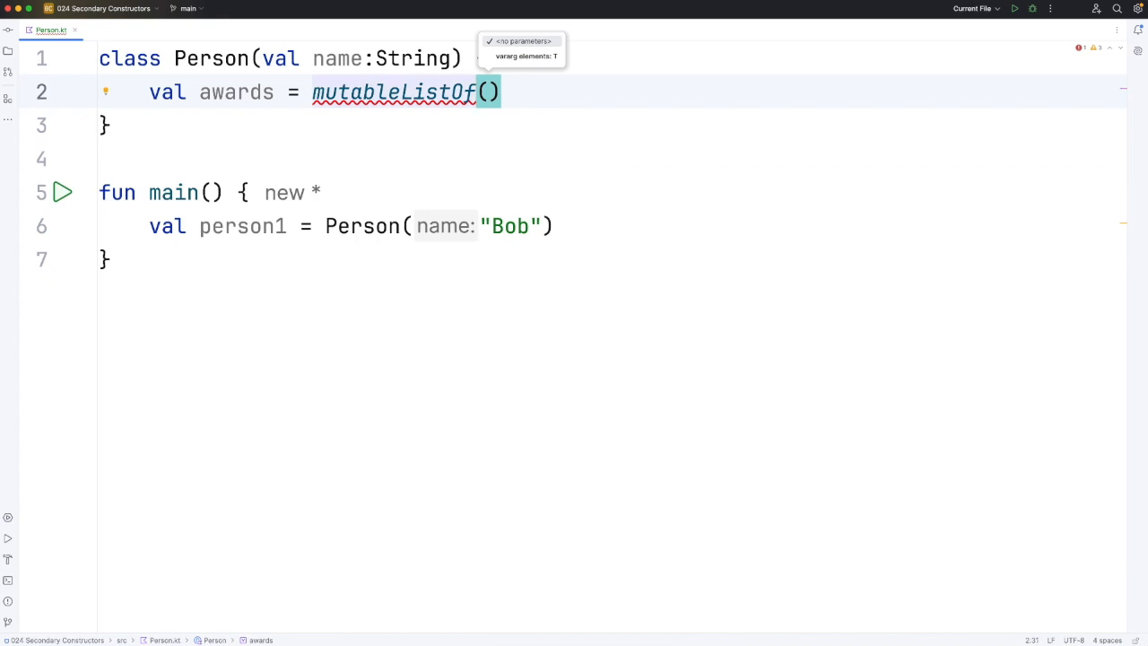
type("<")
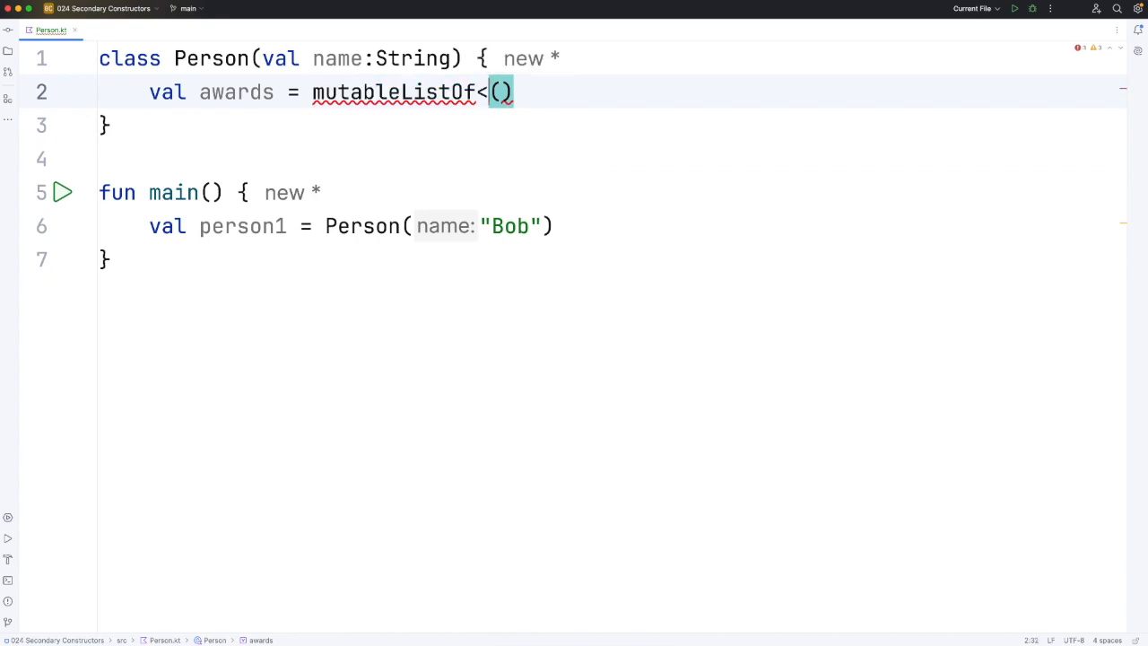
type(">")
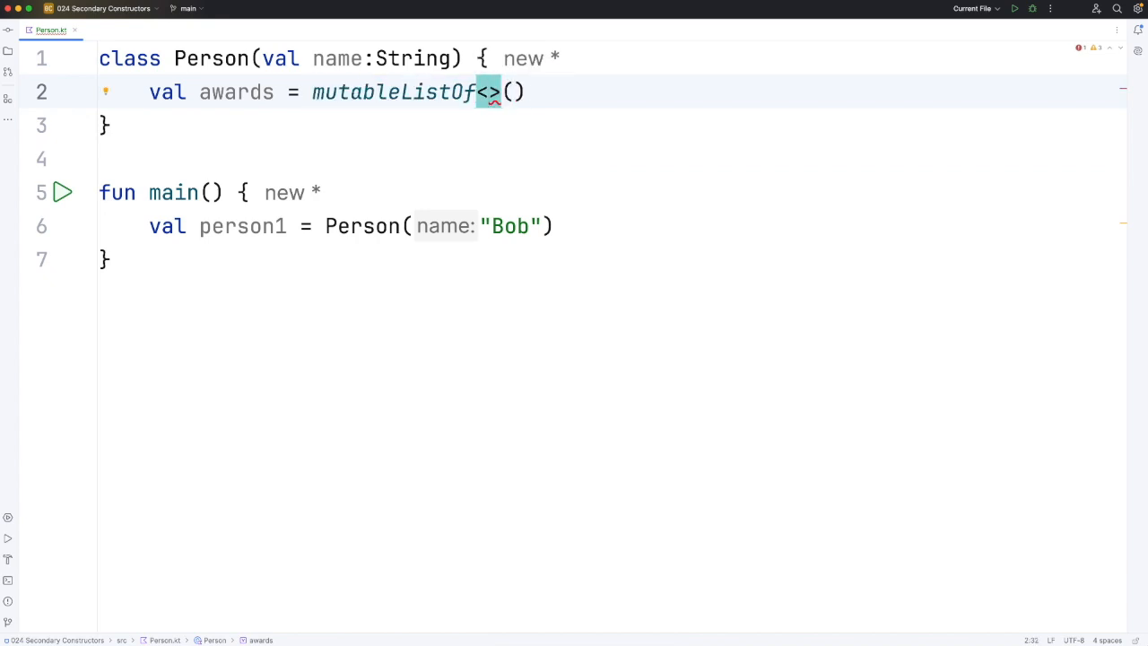
type("String")
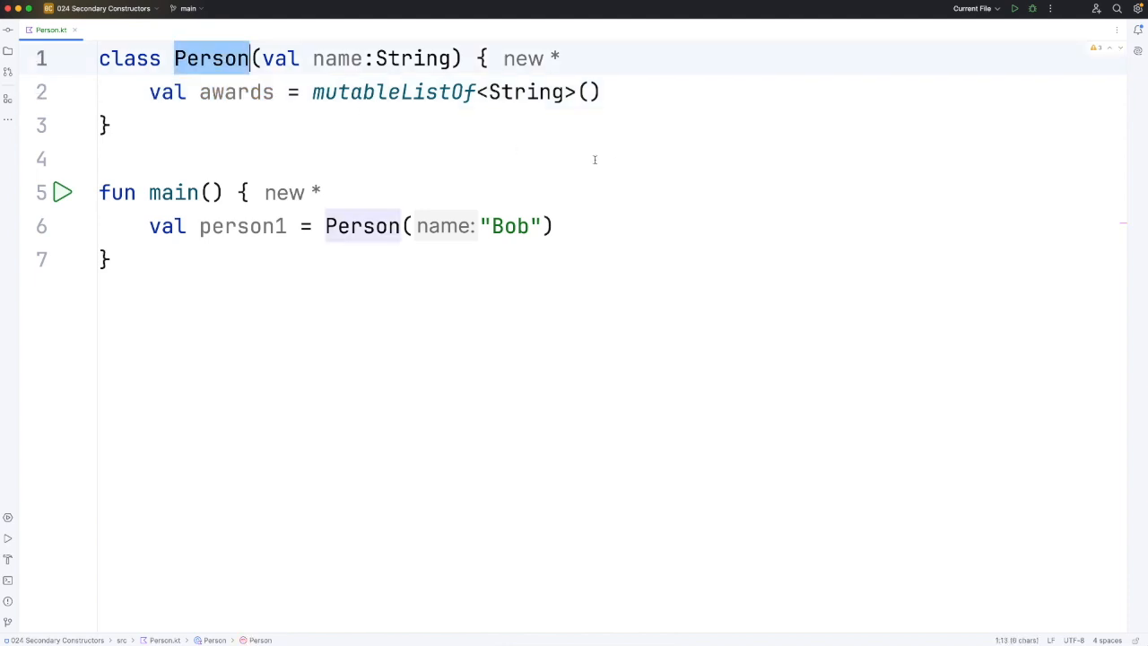
mouse_move(529, 183)
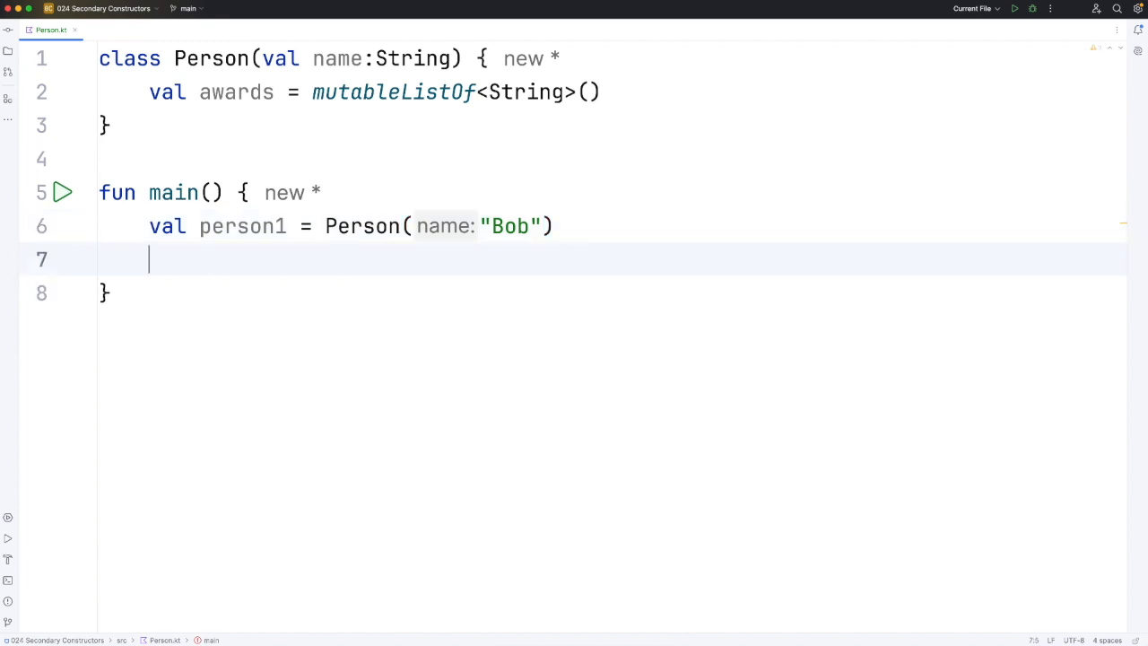
Step: In main, add val person2 = Person("Claire", "Nobel Prize", "Fields Medal")
type("val person2 = Person(\"Claire")
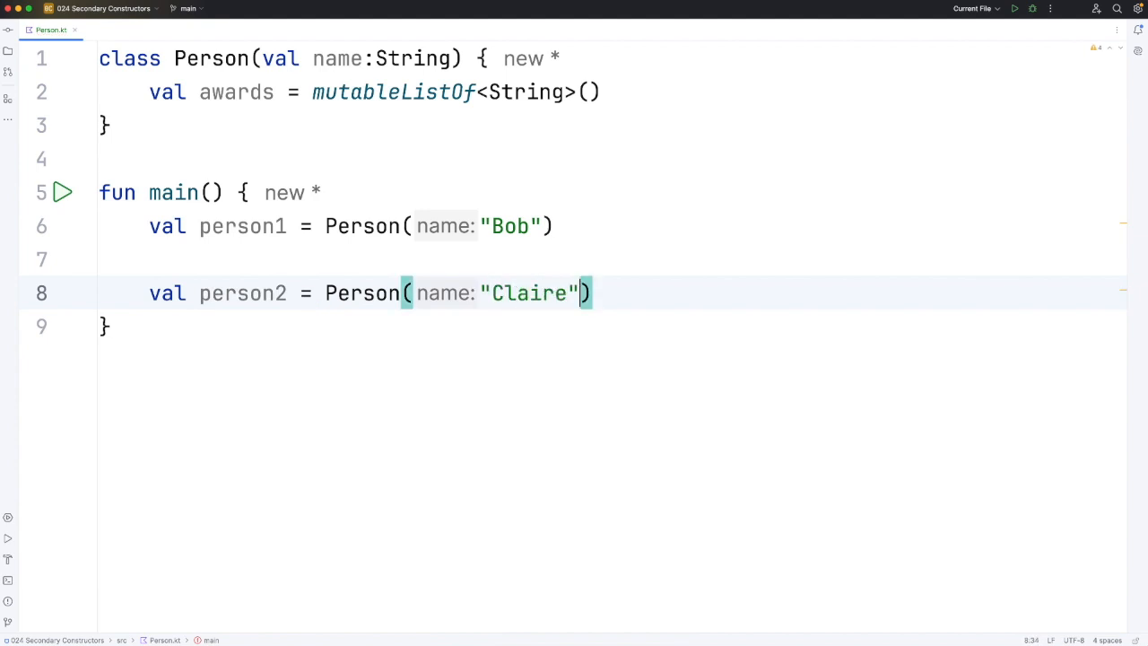
type(", \"Nob\"")
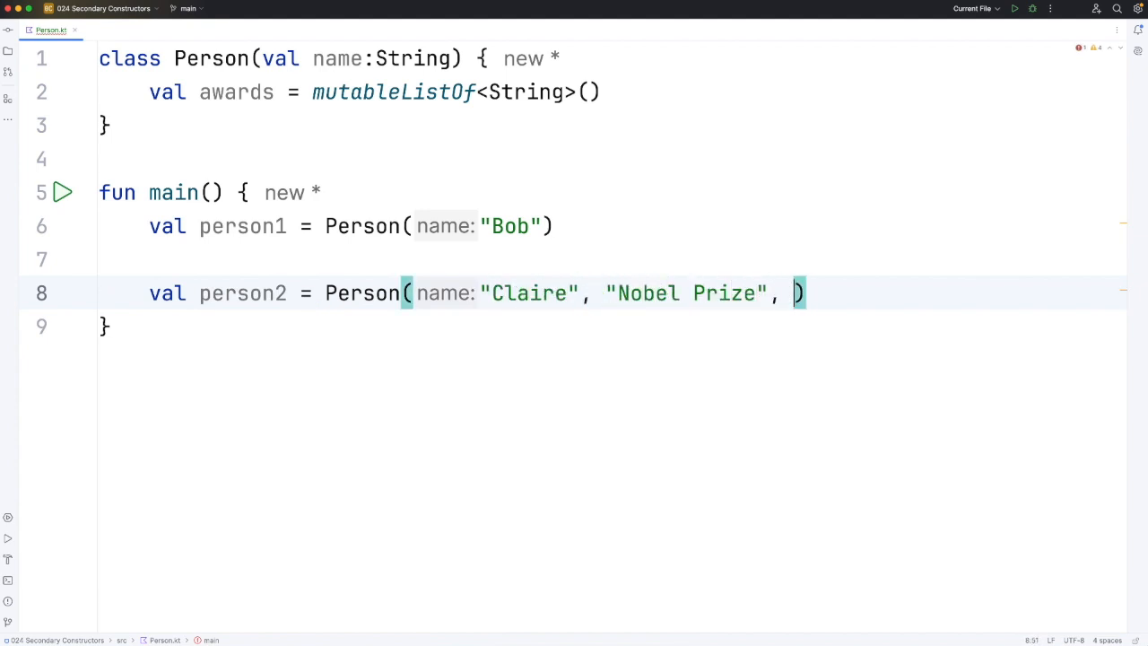
type("\"Fields Medal\"")
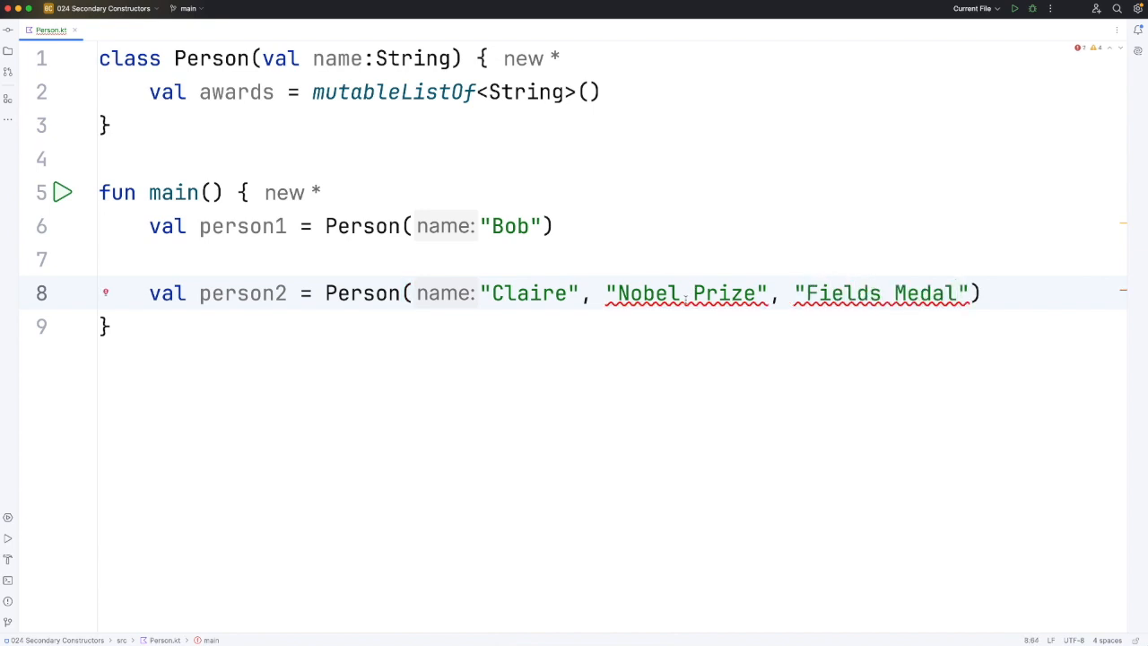
mouse_move(462, 199)
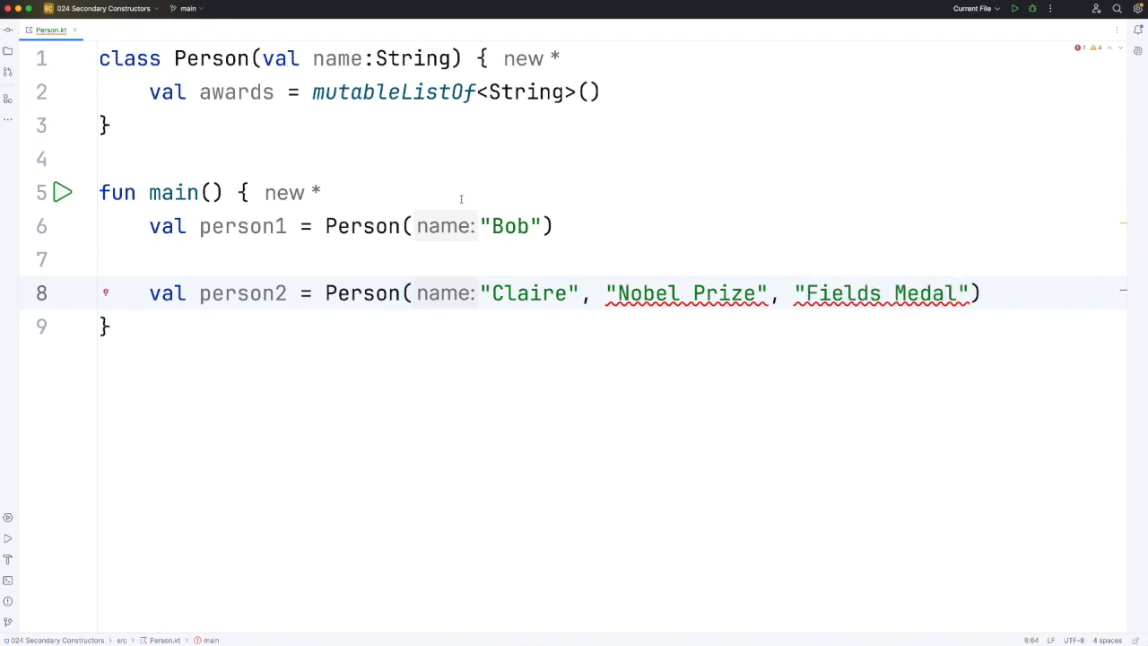
left_click_drag(607, 293, 970, 292)
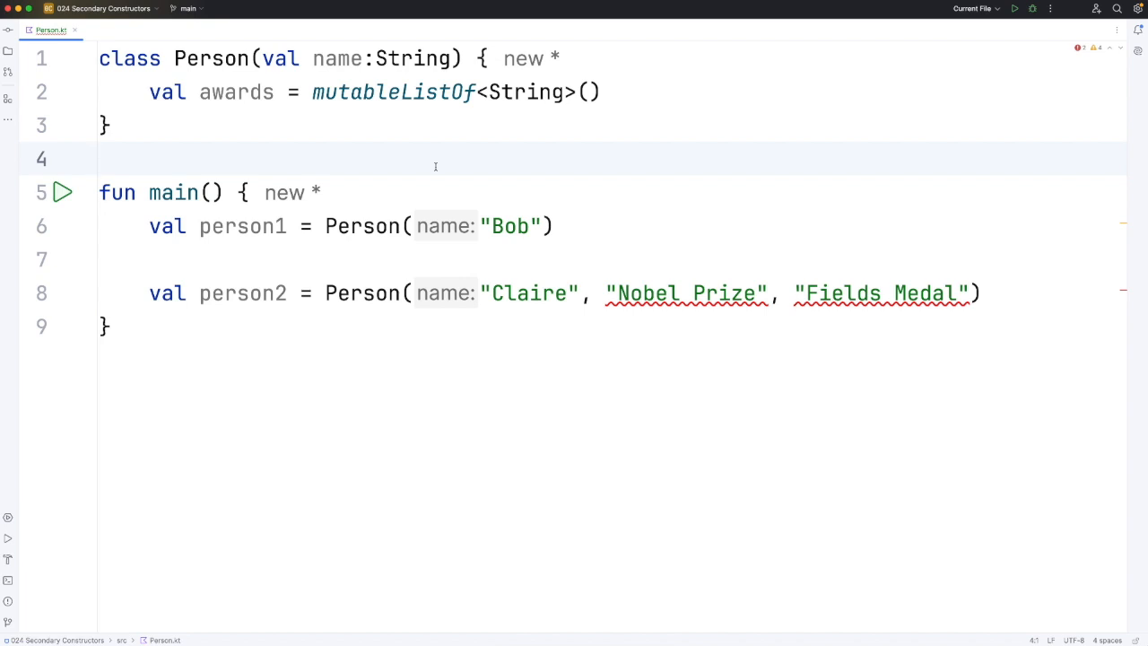
Step: Add constructor(name: String, vararg awards: String) with an empty body inside Person
key("Return")
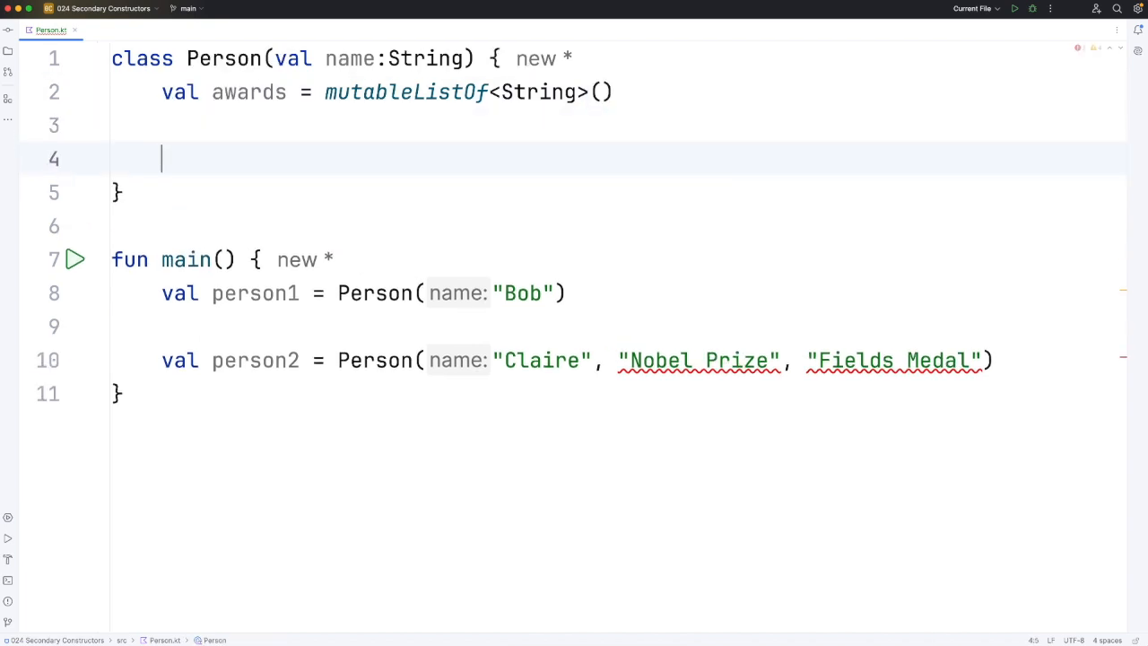
type("constructor()")
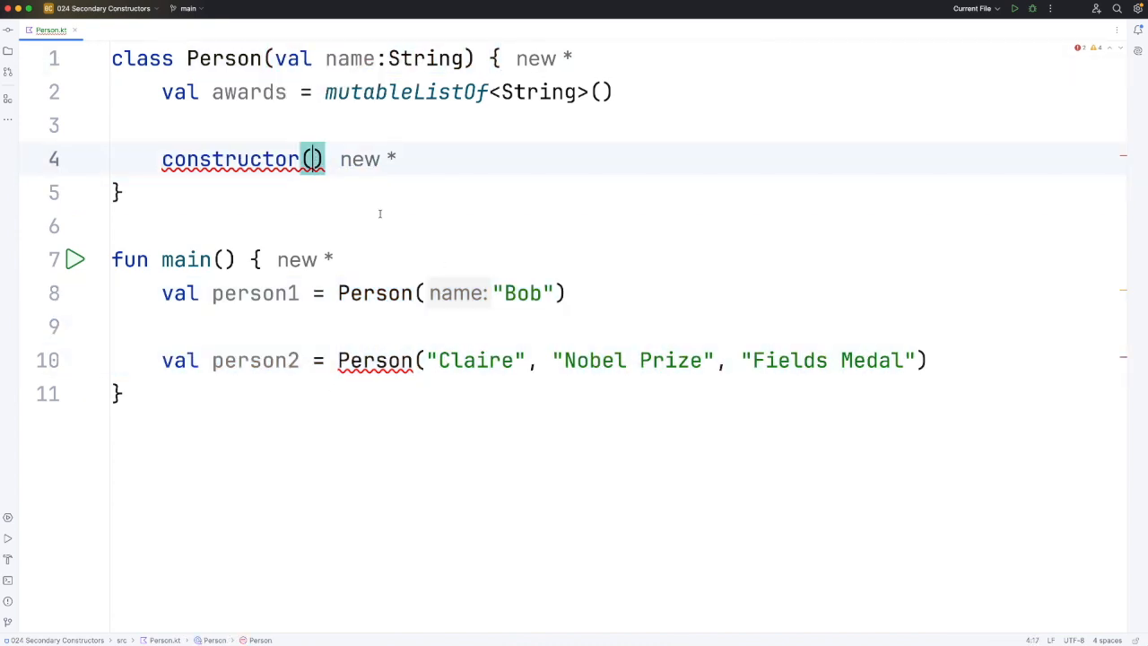
type("name:String")
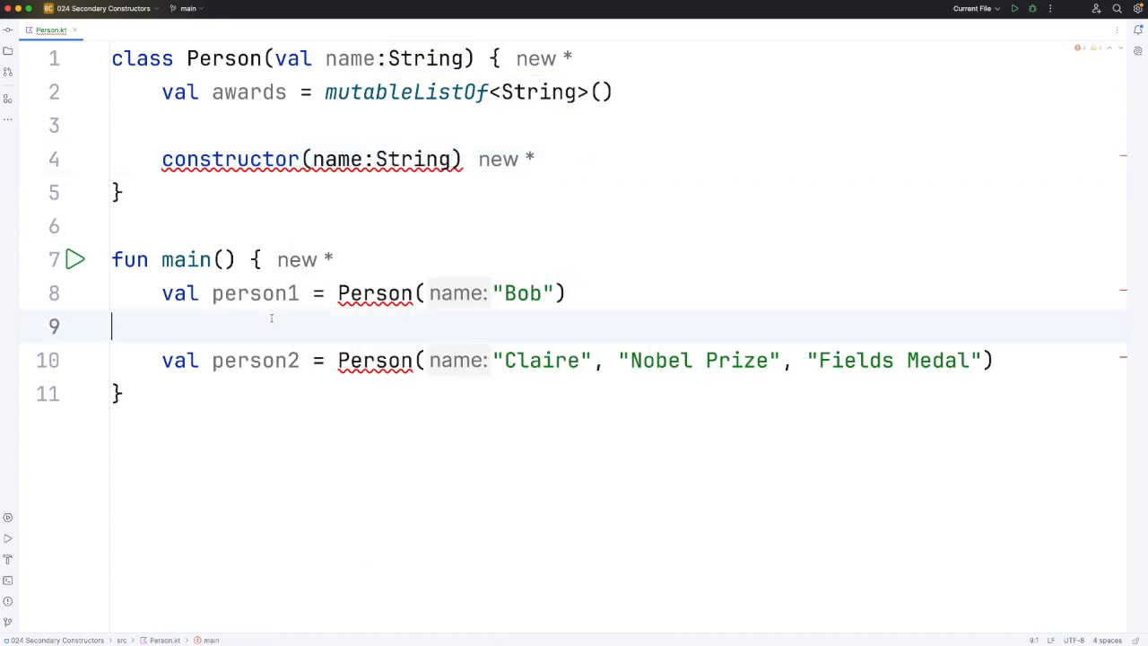
double_click(534, 360)
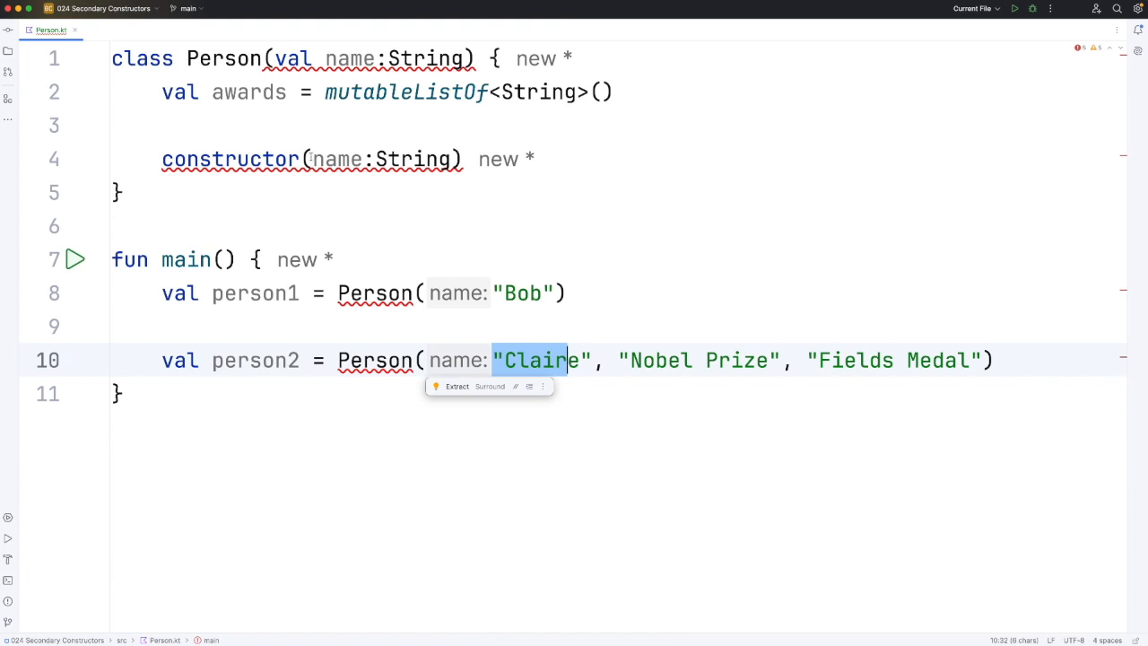
left_click(336, 159)
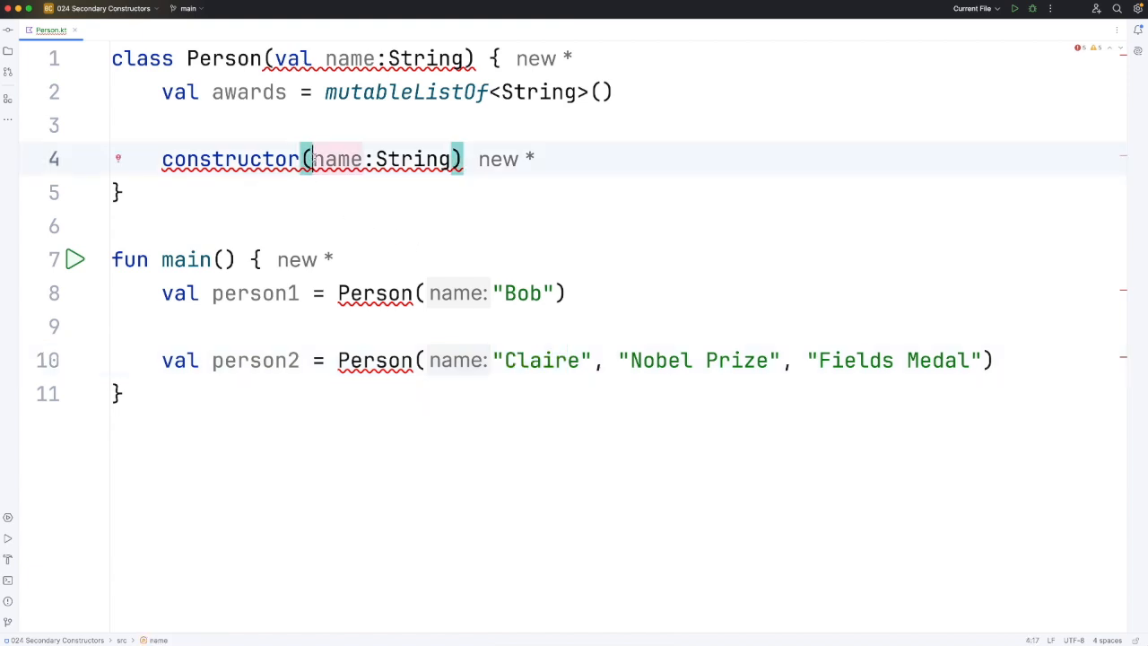
type(",")
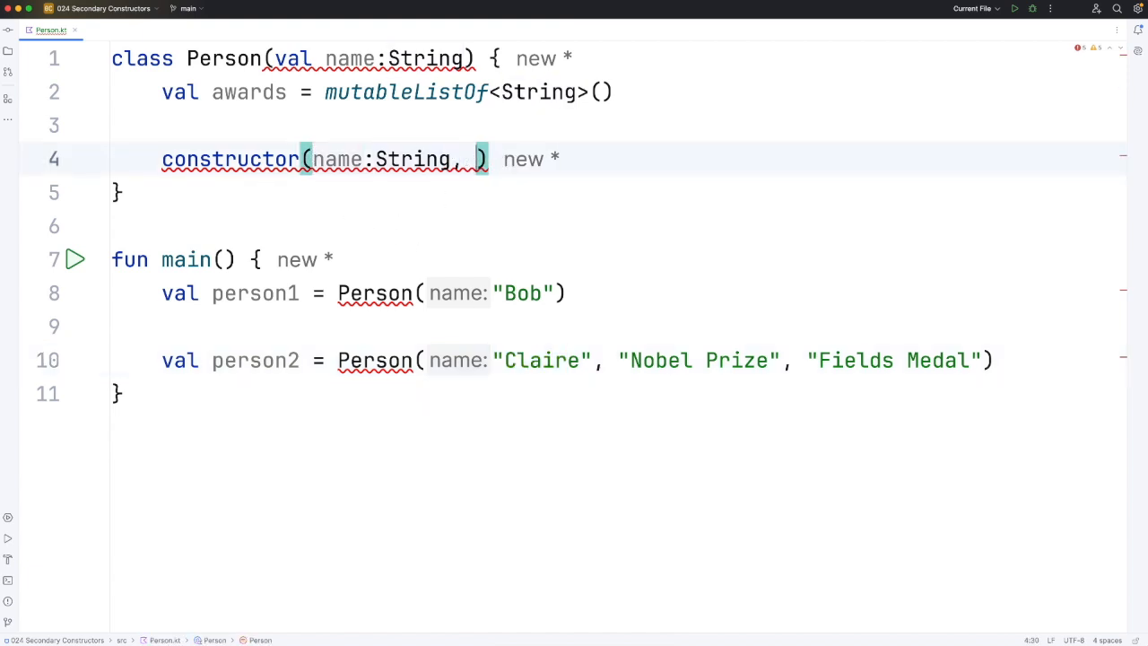
type("var")
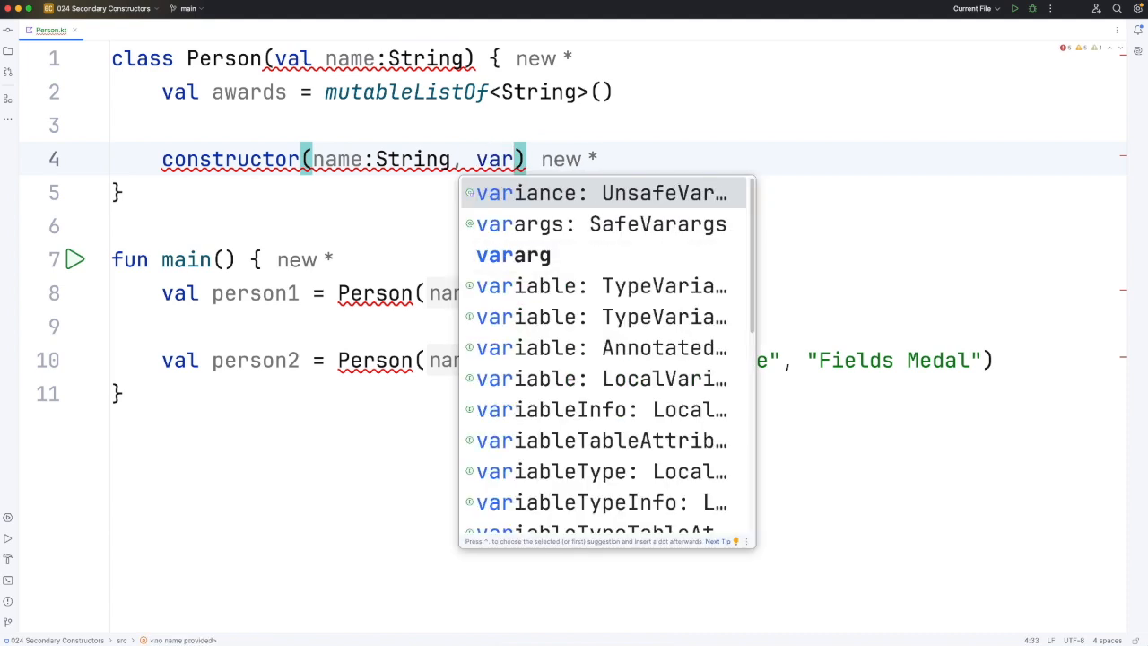
type("arg awards:")
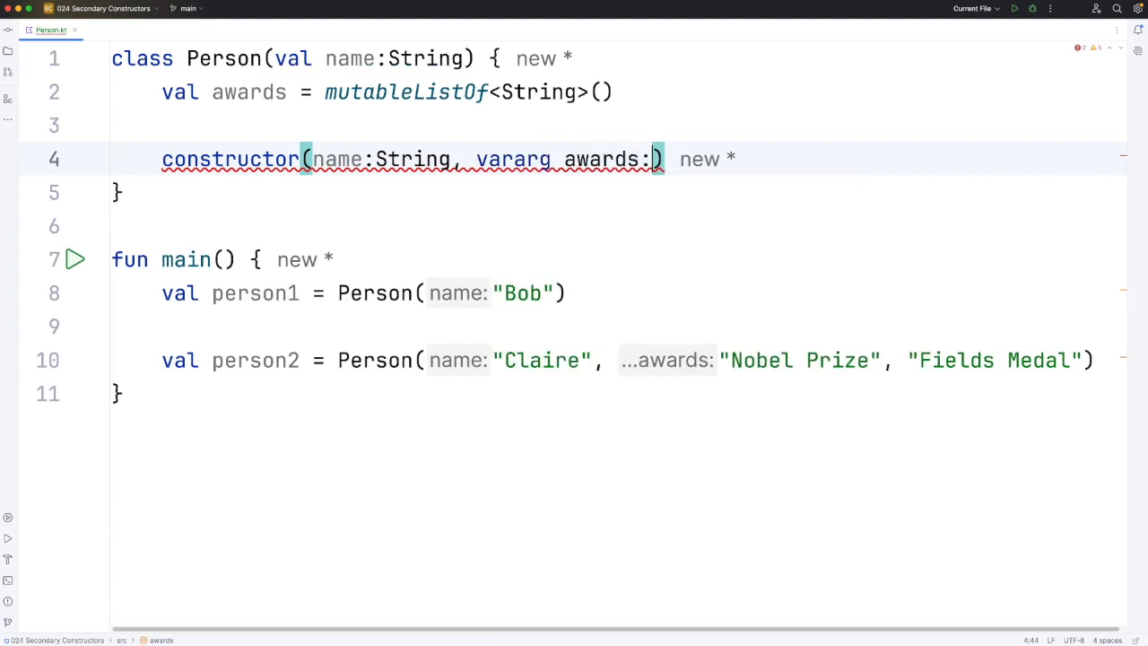
type("String")
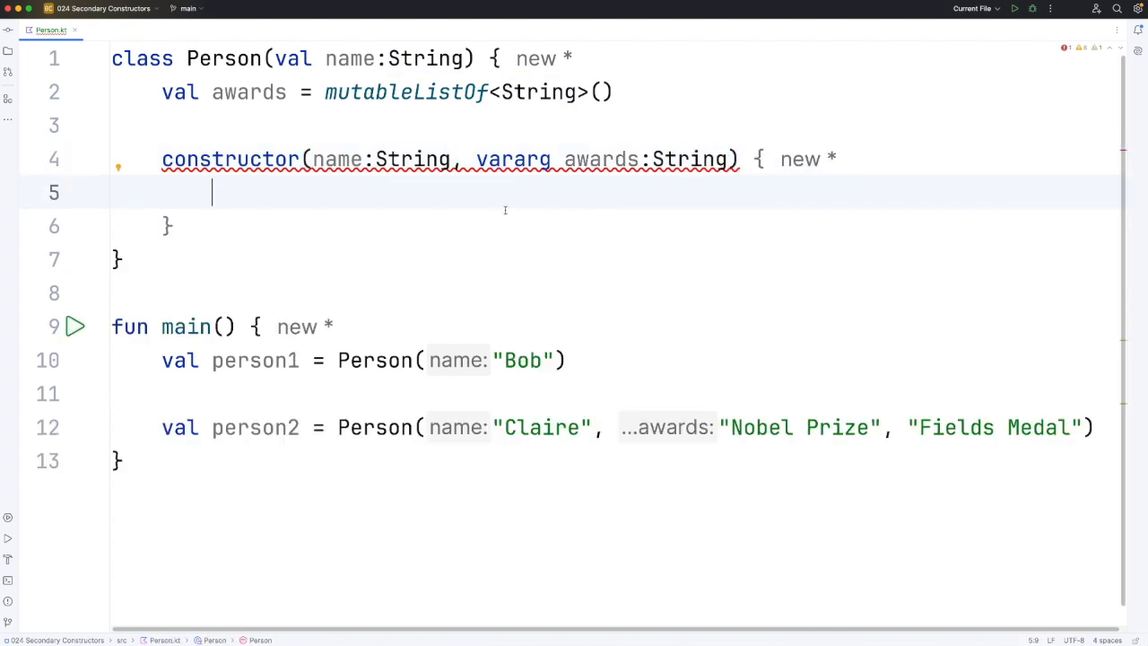
mouse_move(261, 234)
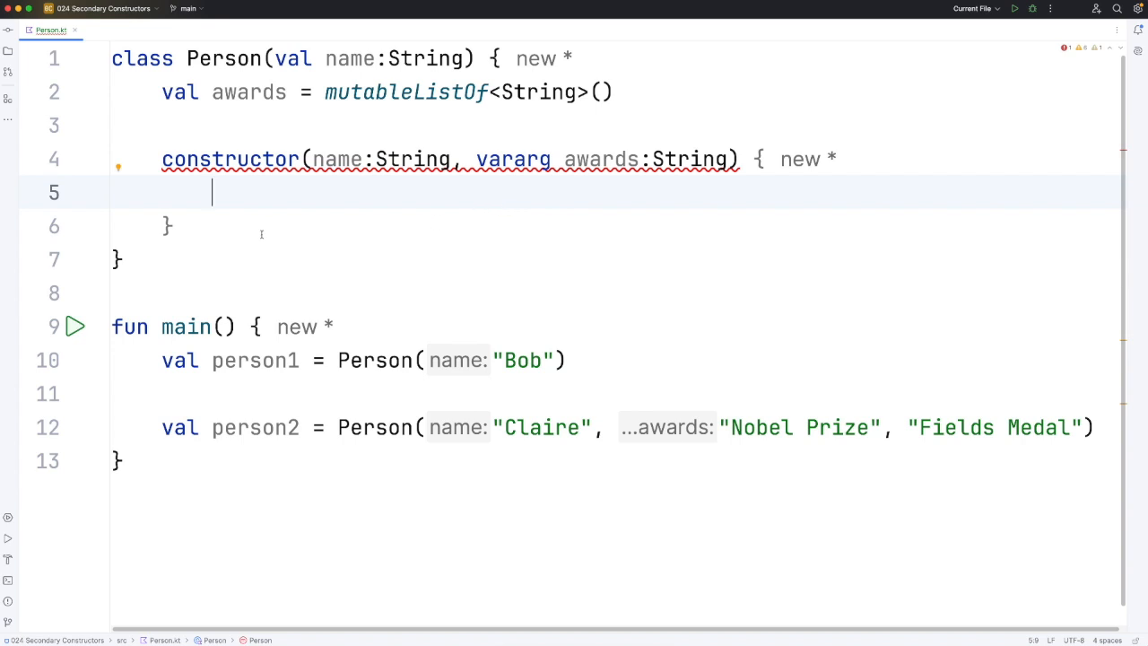
double_click(338, 159)
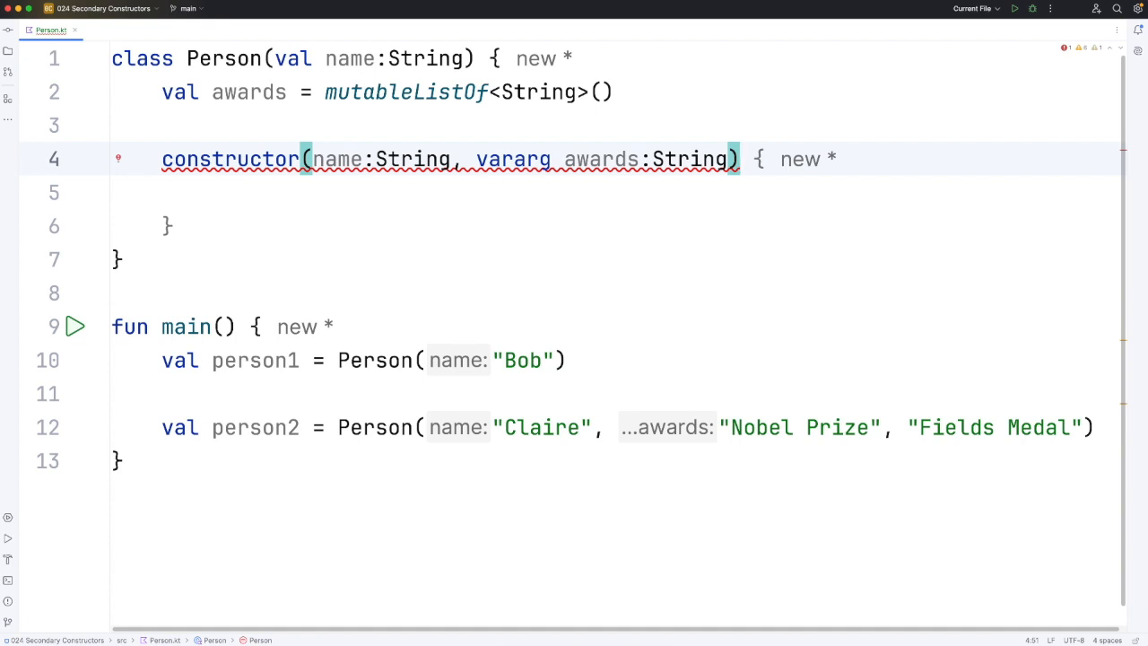
Step: Append : this(name) after the secondary constructor's parameter list
type(":")
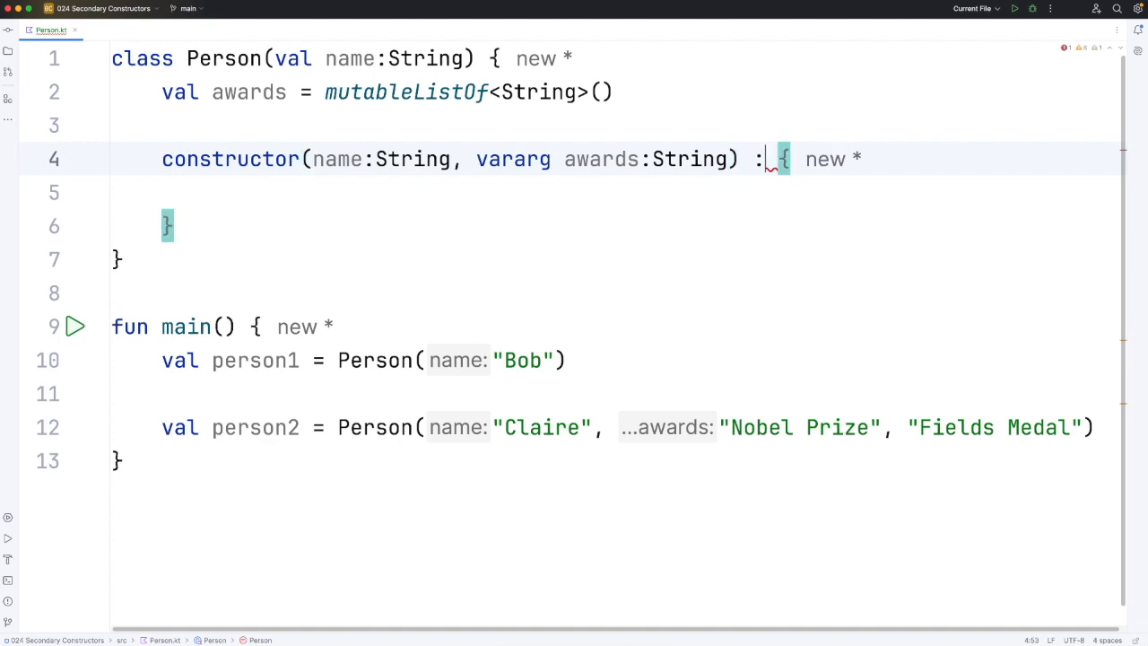
type("this")
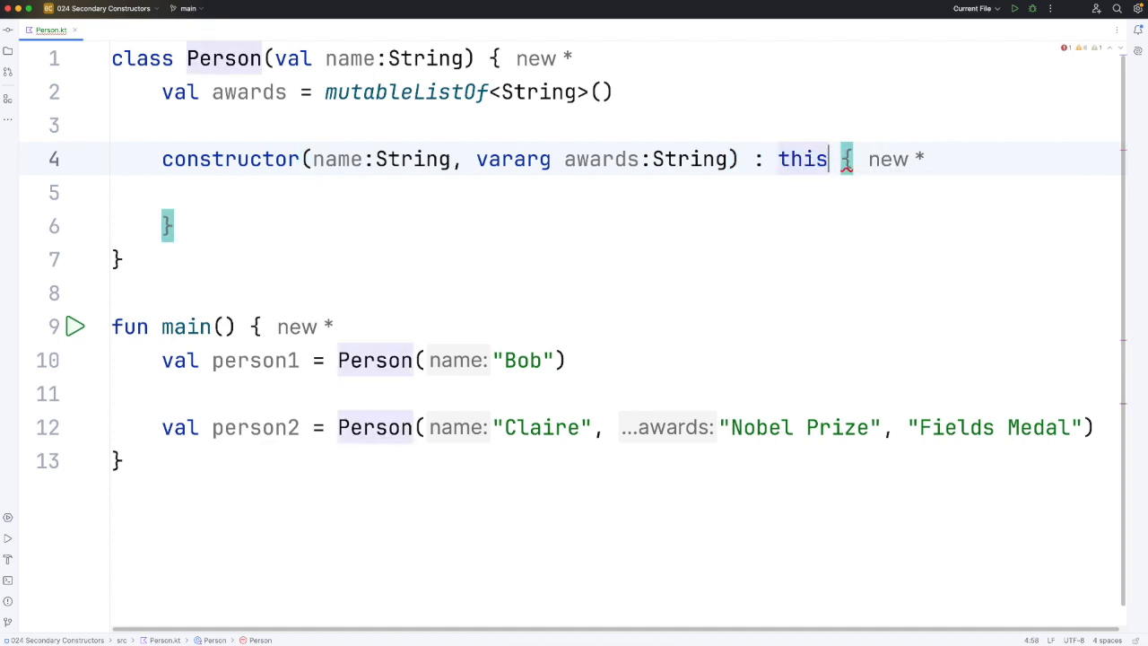
type("(name")
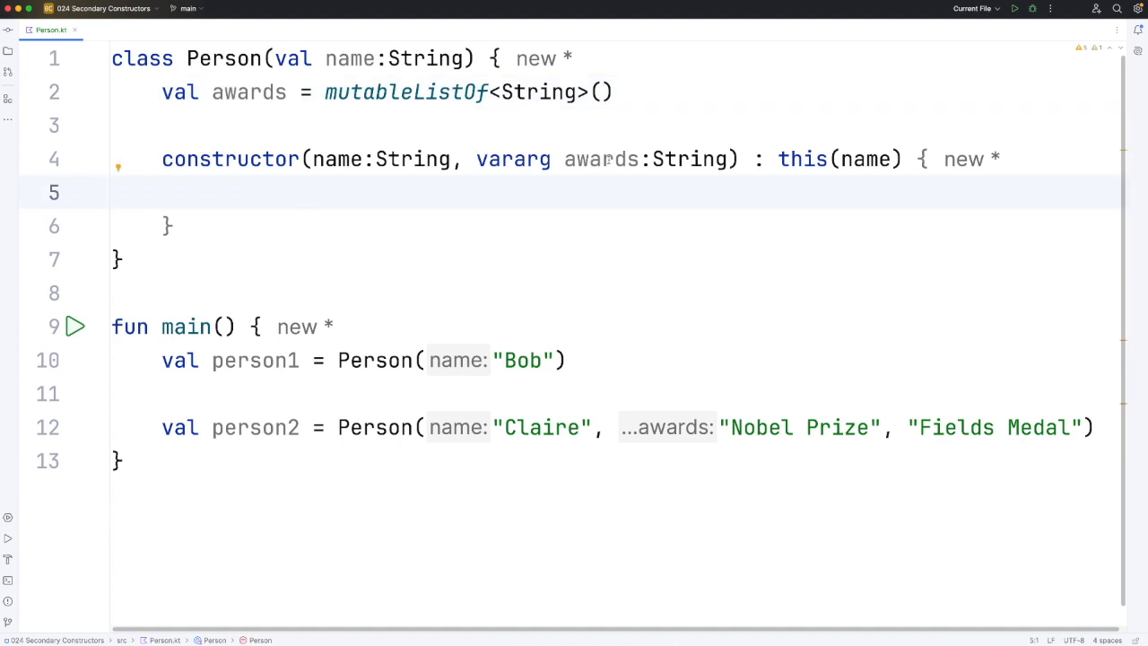
left_click_drag(476, 159, 749, 159)
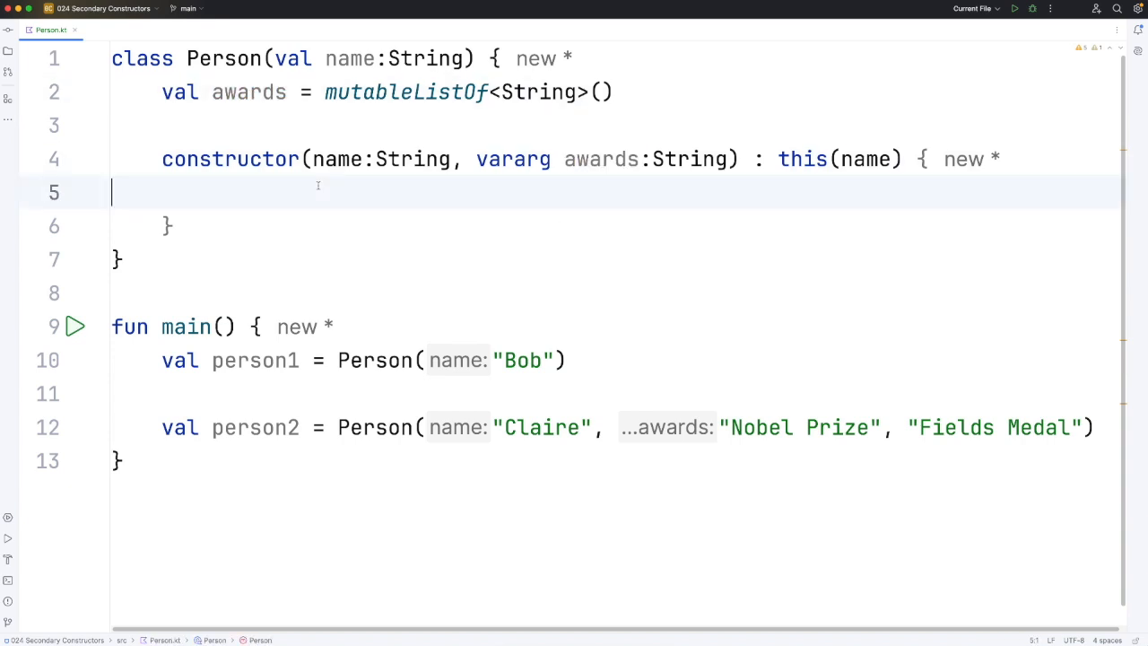
Step: Fill the secondary constructor body with this.awards.addAll(awards)
type("t")
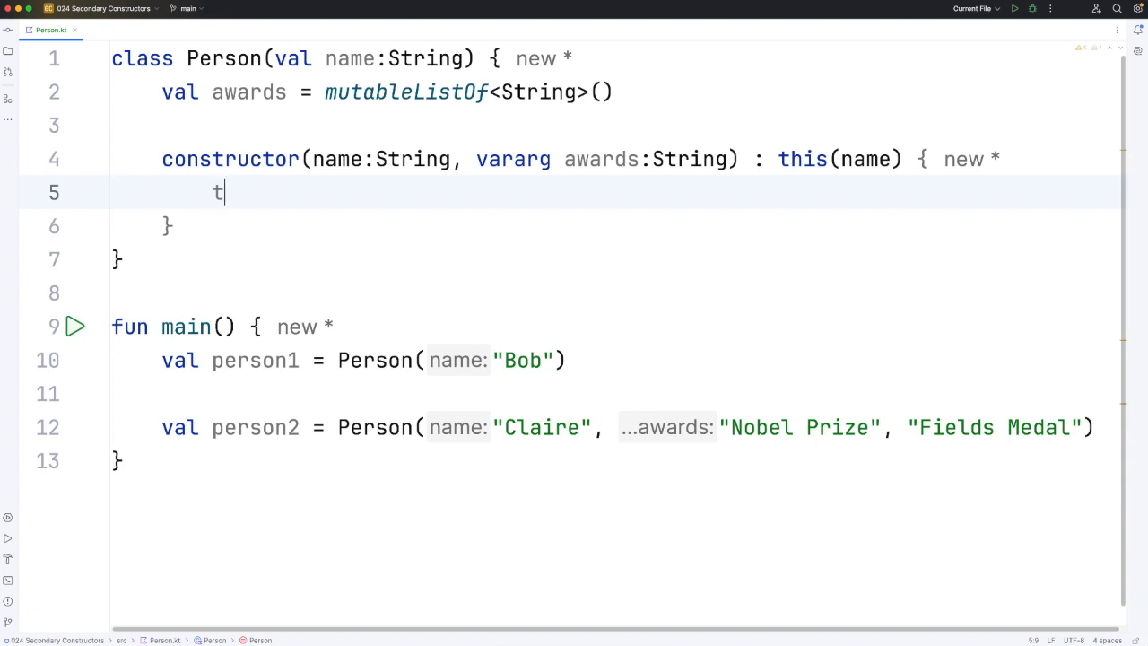
type("his.awards")
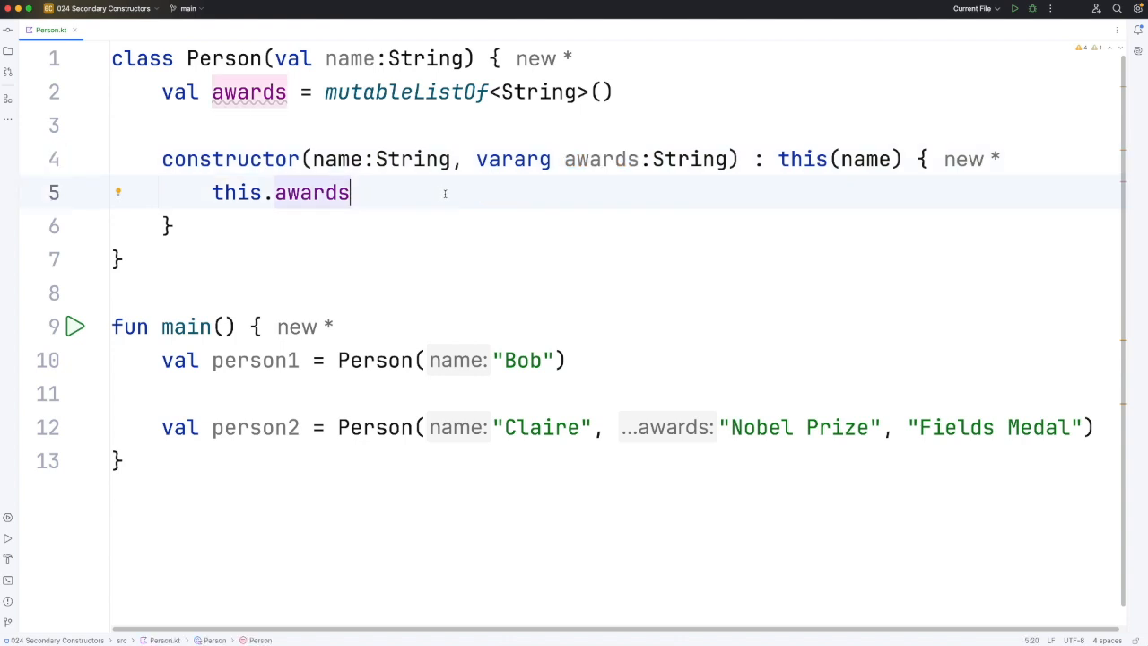
type(".")
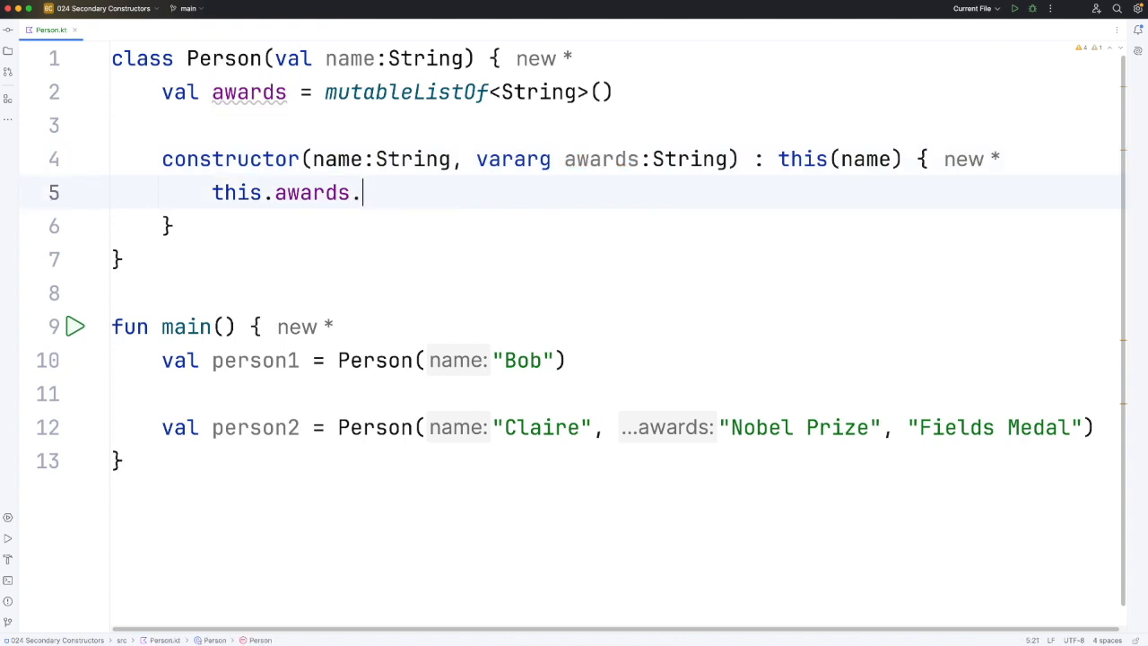
type("addAll()")
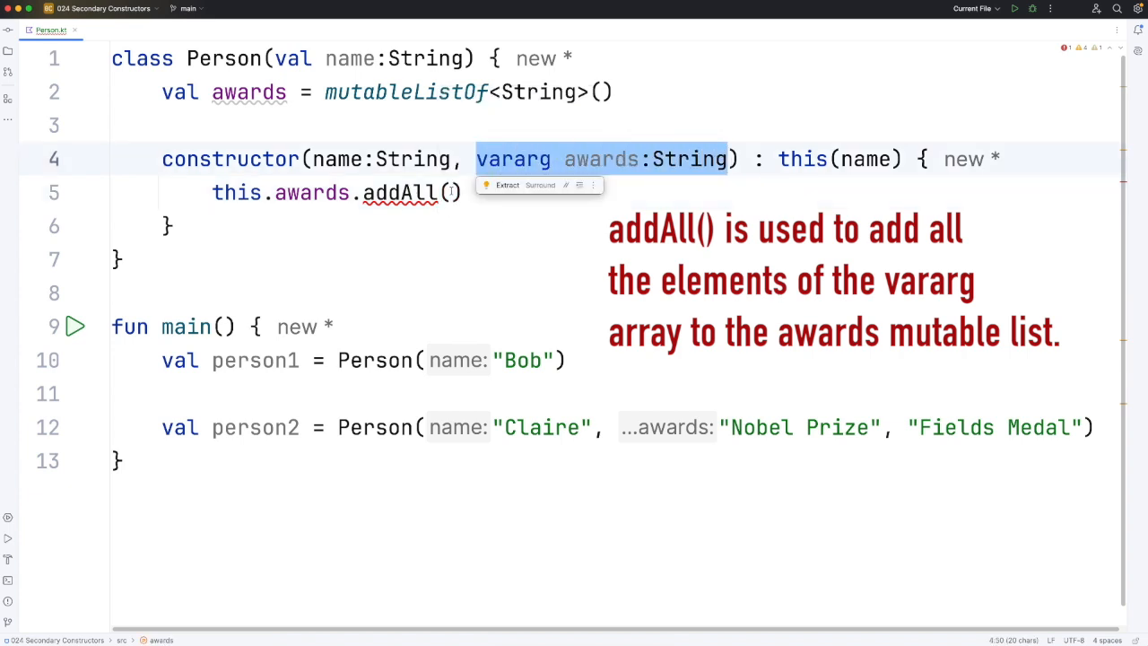
type("awards")
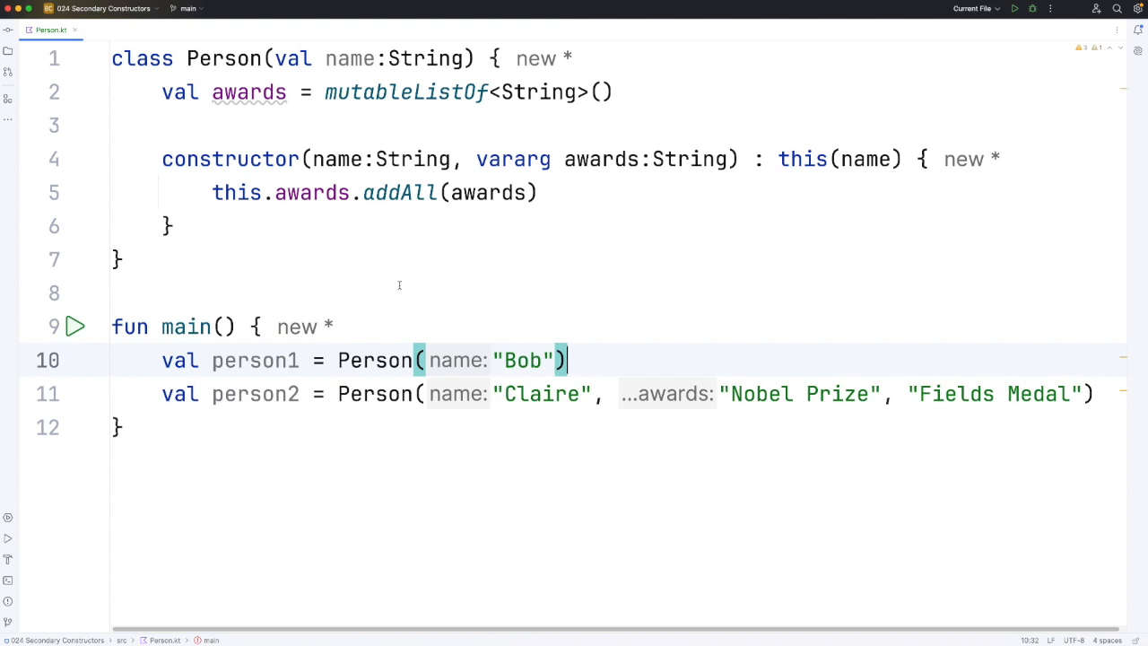
mouse_move(403, 266)
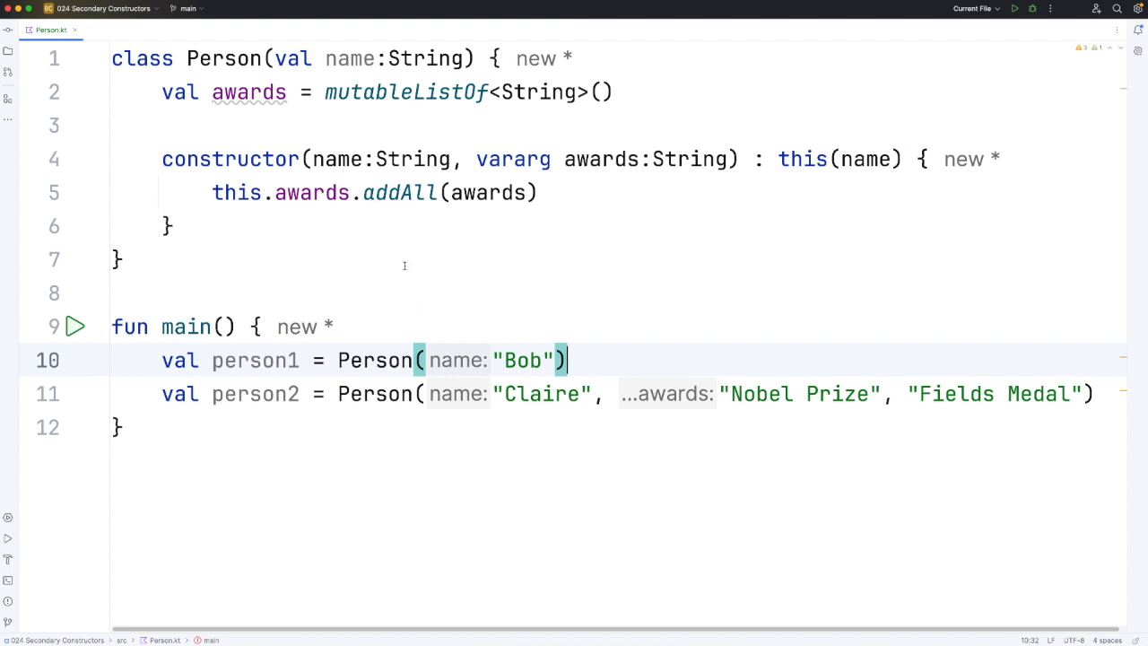
Step: Declare fun displayInfo() below the secondary constructor in Person
left_click(169, 225)
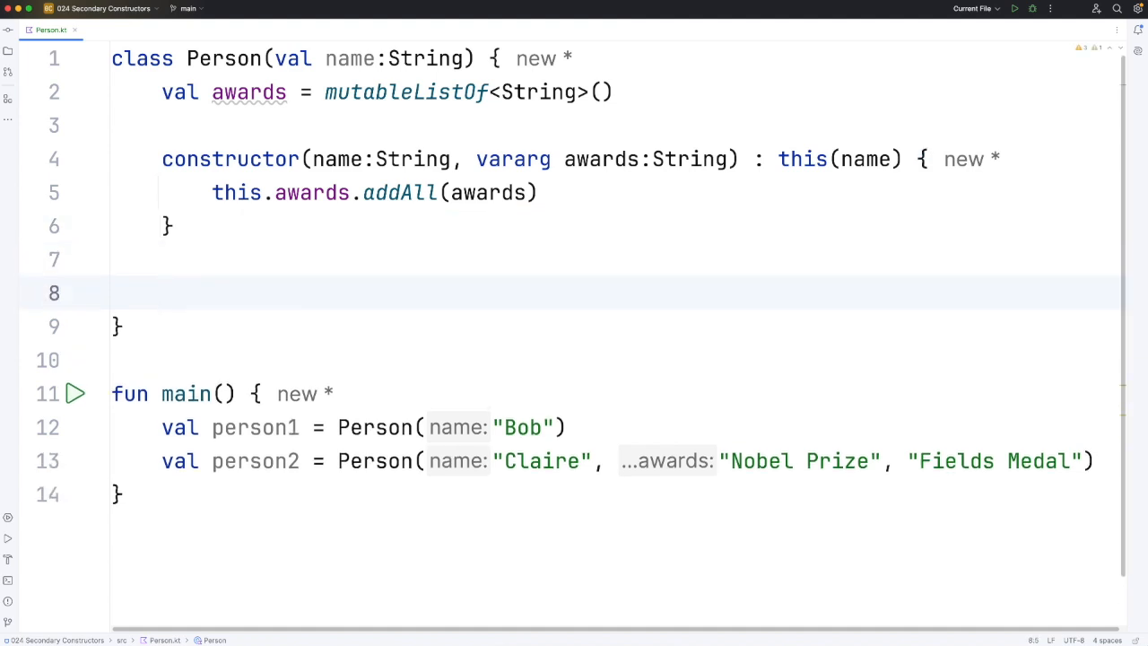
type("fun")
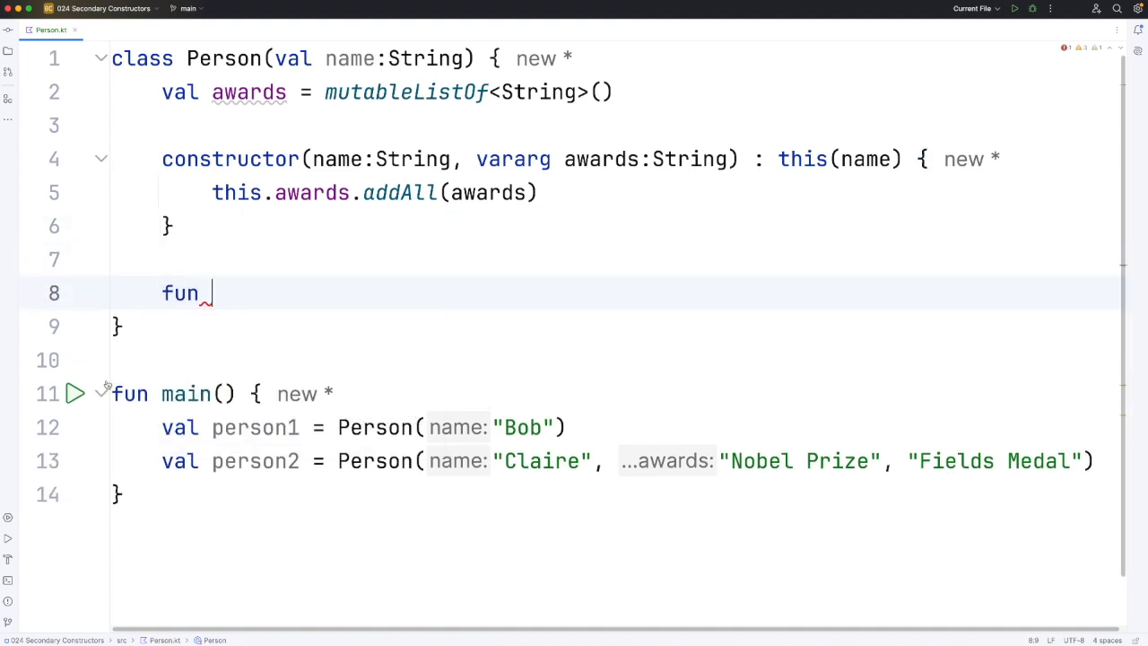
type("displayInfo() {")
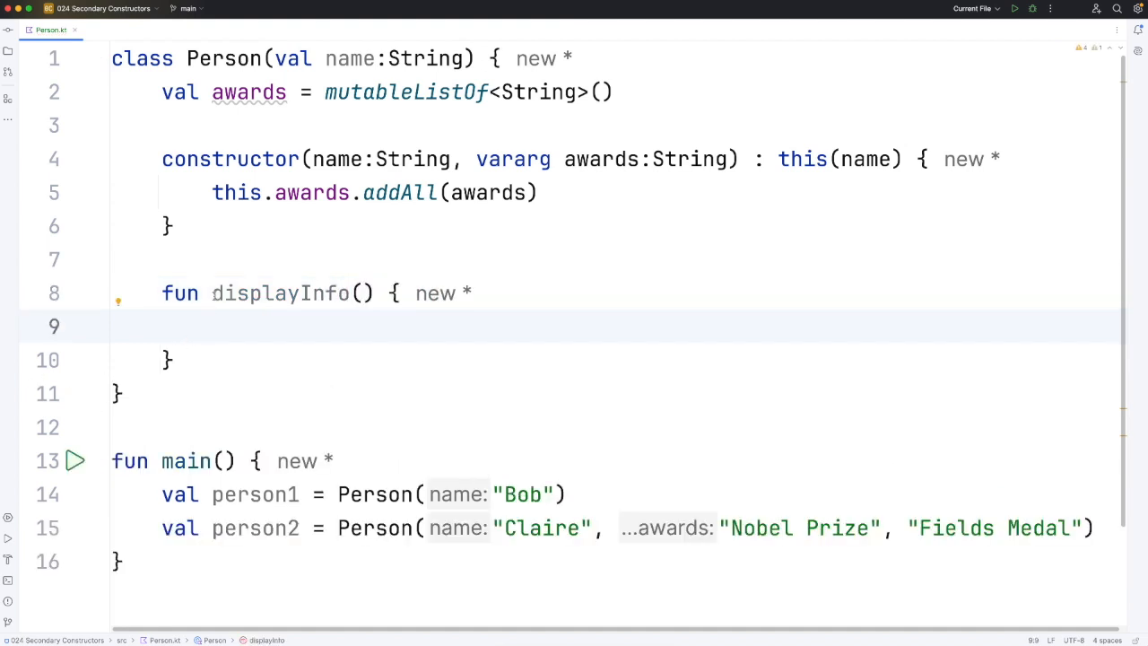
double_click(281, 294)
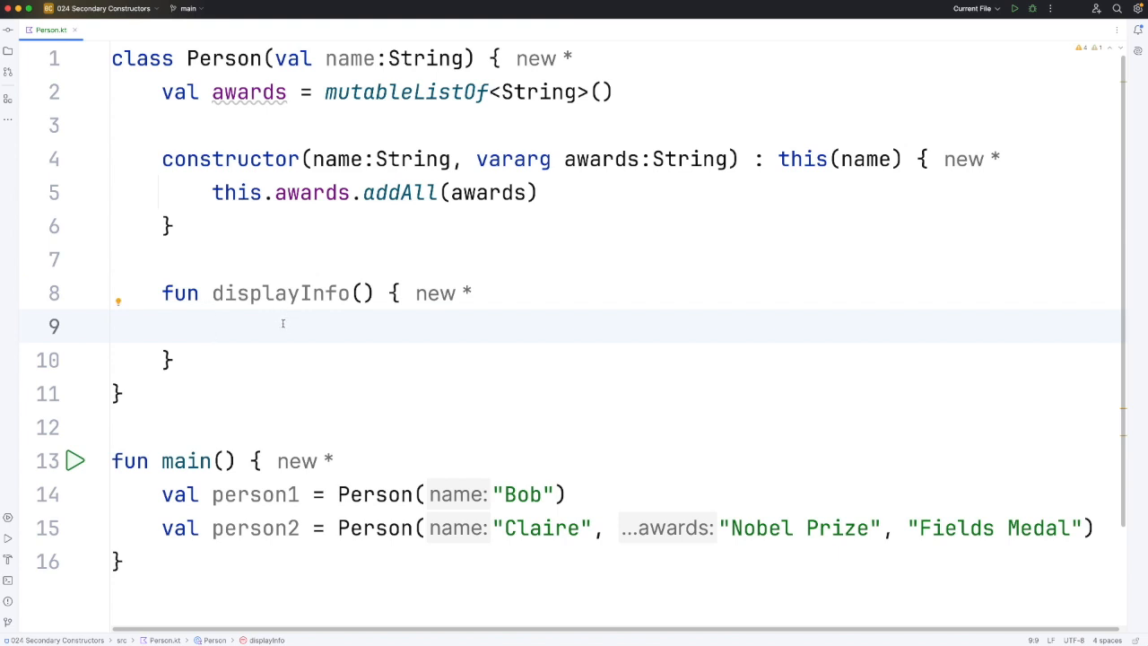
Step: Write println(name), println("---"), then if awards.isEmpty() print "No awards", else loop-print each award
type("pri")
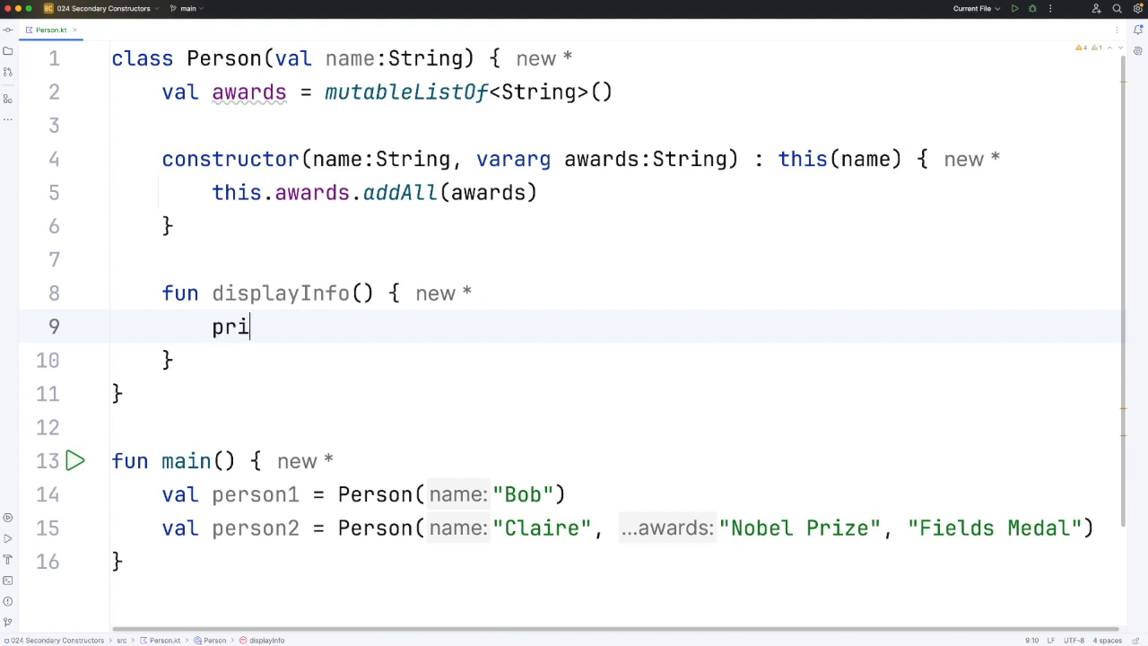
type("ln(name")
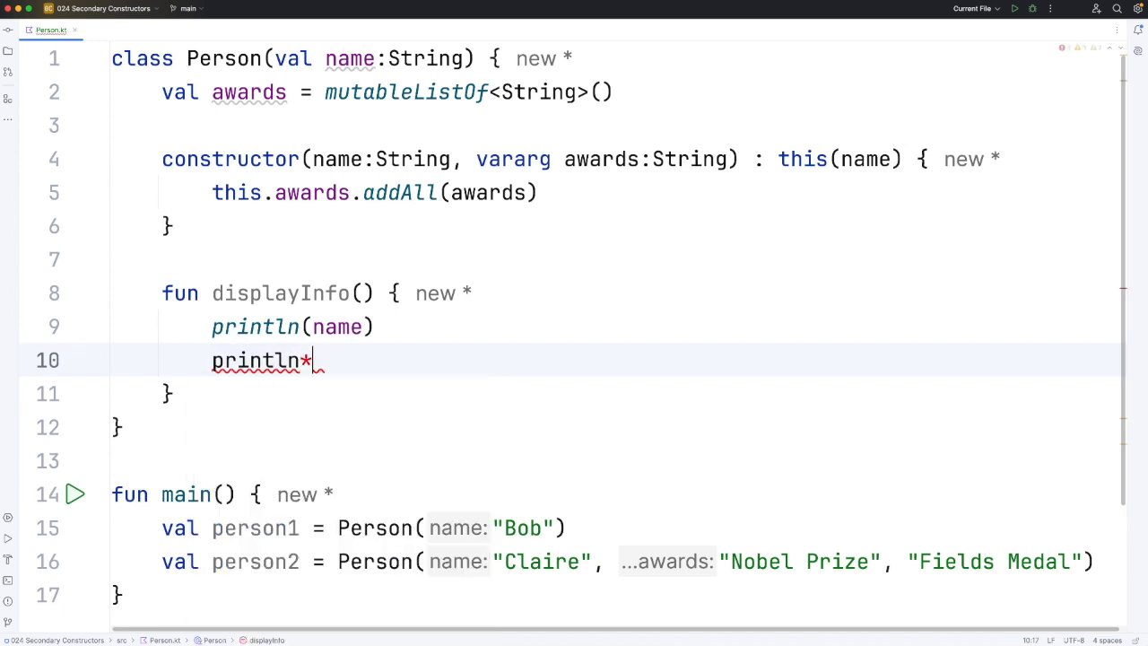
type("(\"---\"")
type("if(")
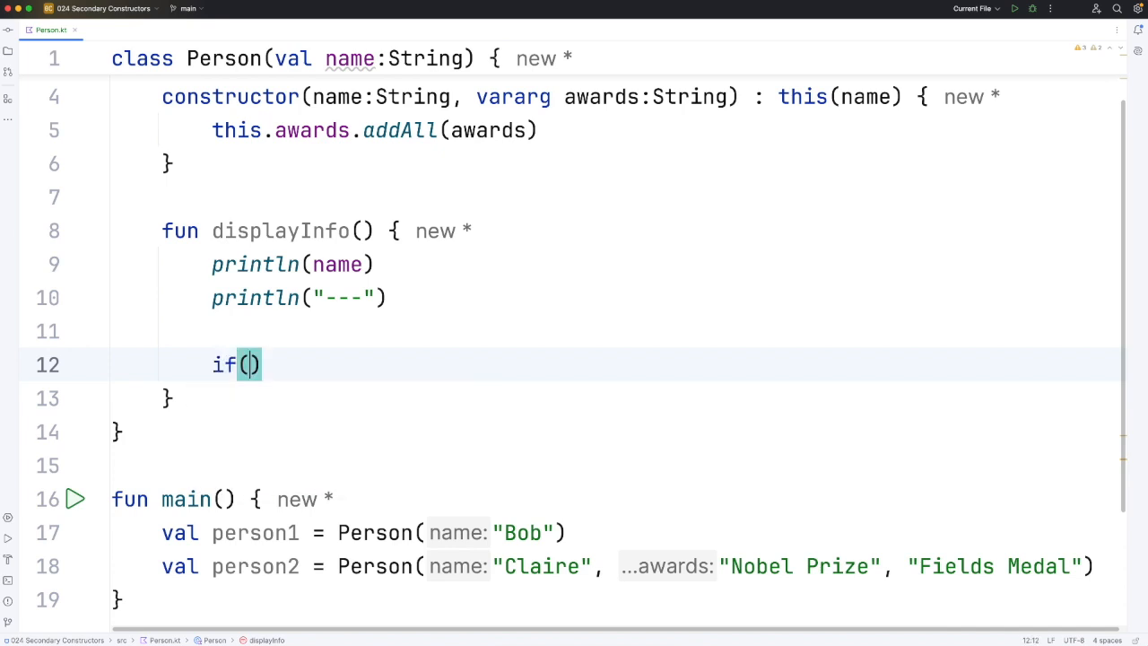
type("awards")
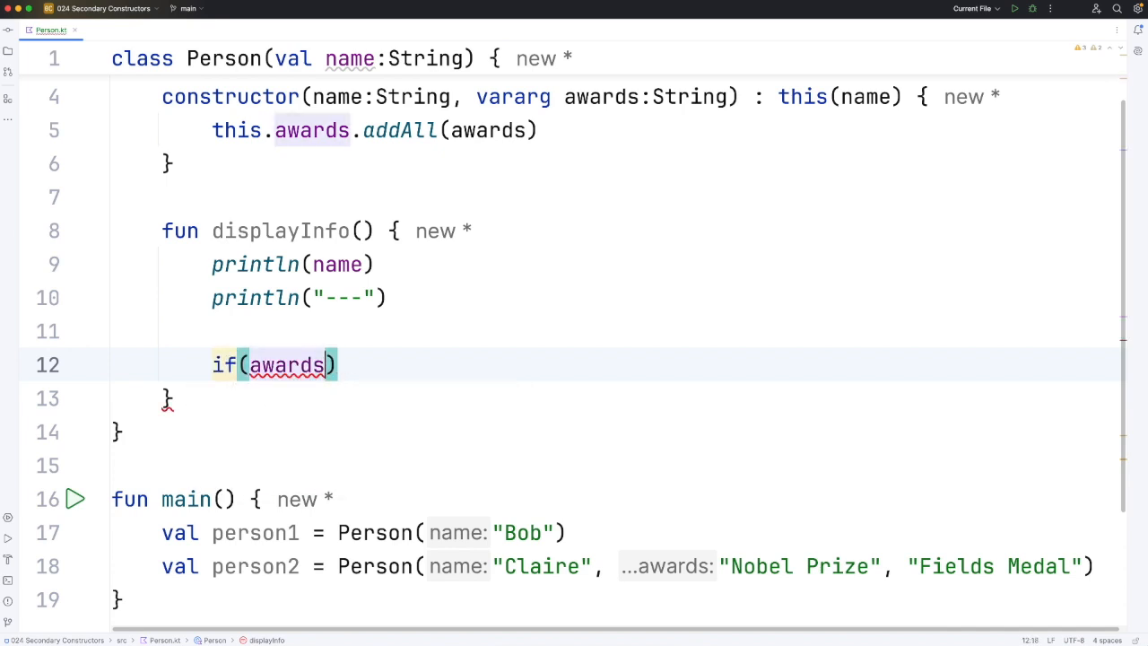
type(".is")
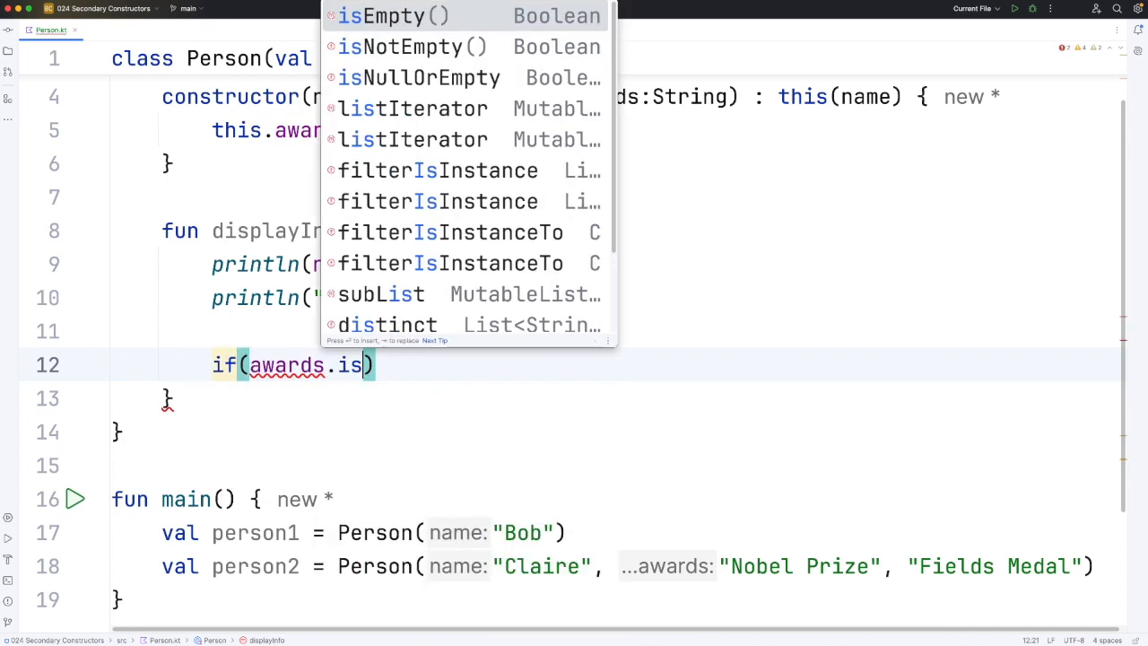
left_click(393, 15)
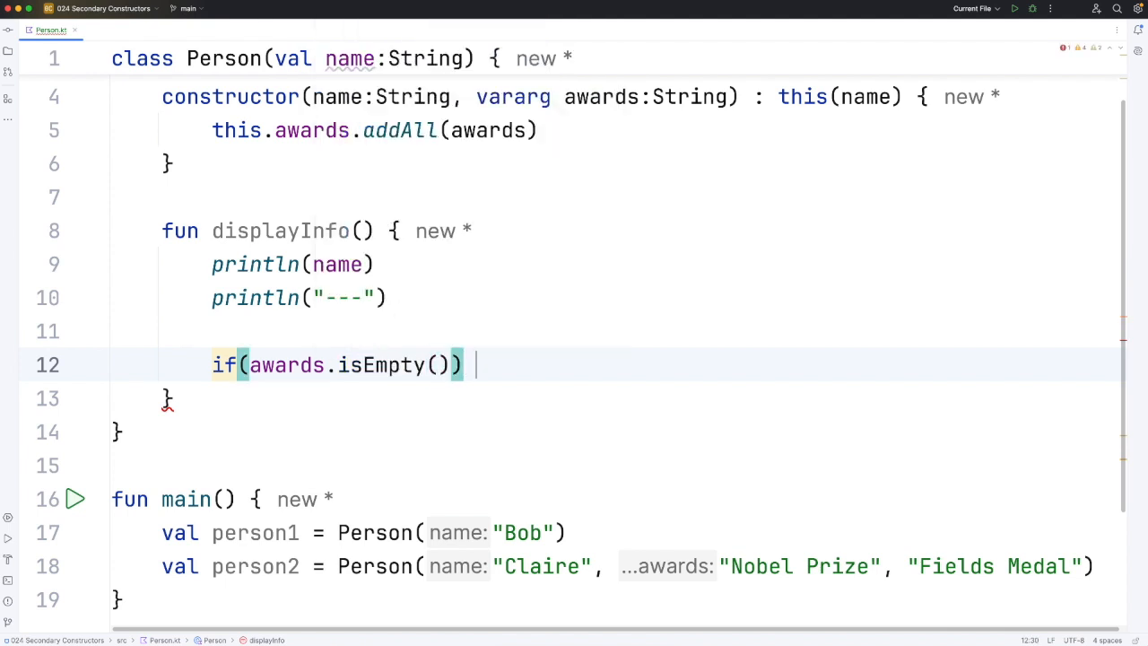
type("println(\"No awards")
type("else {")
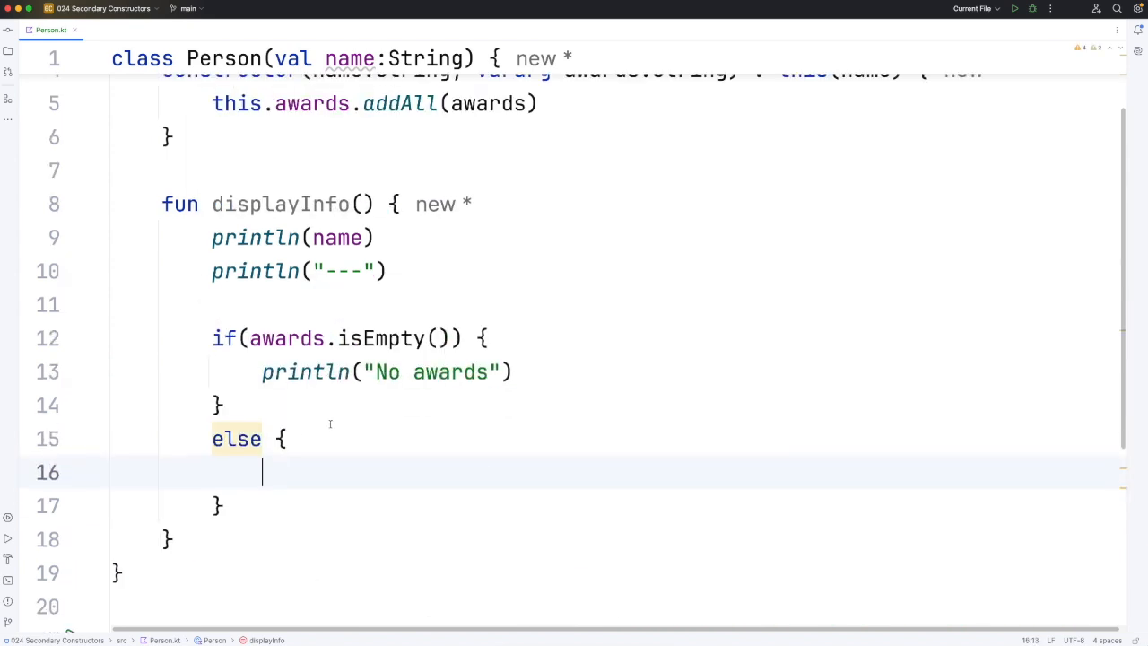
type("for(award in")
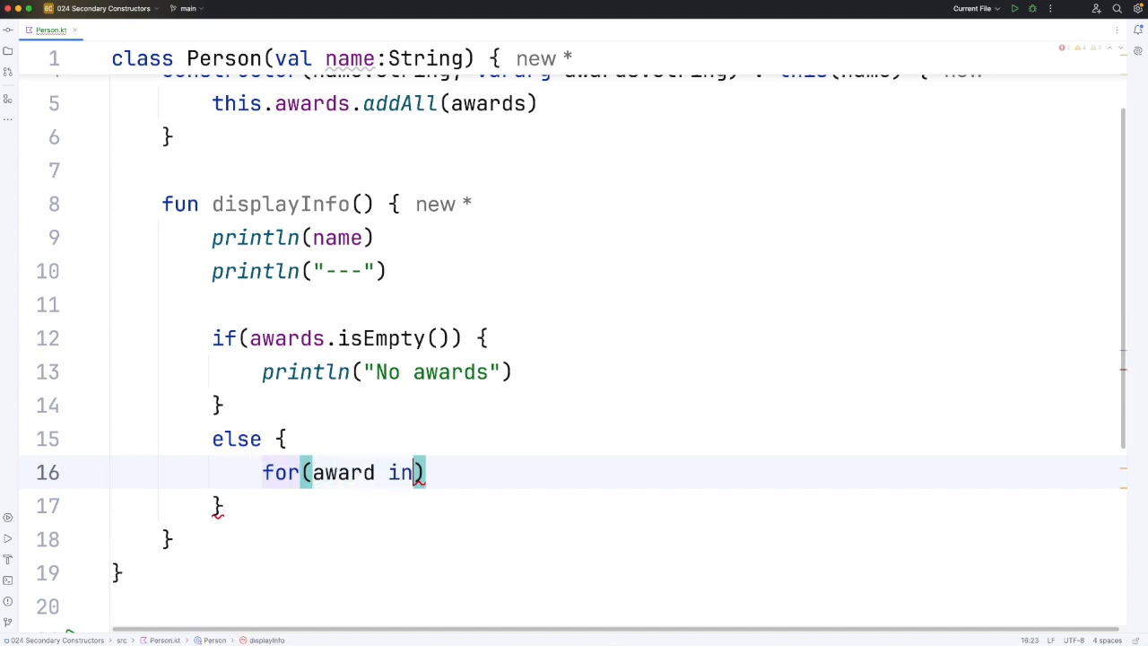
type("println(award")
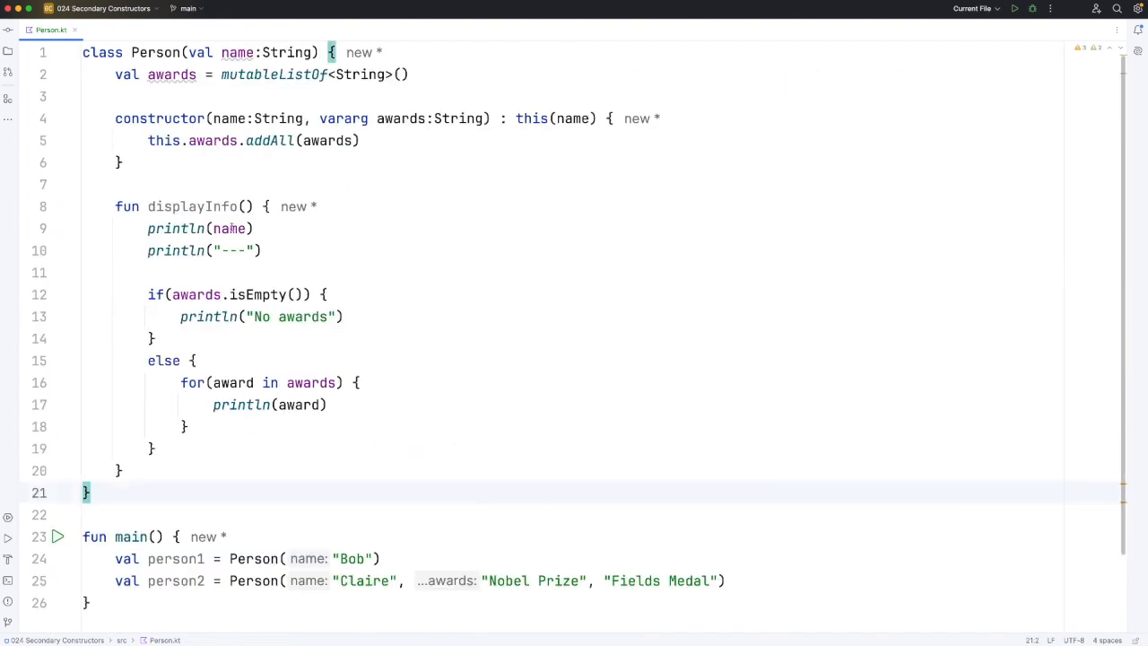
Step: Call person1.displayInfo() at the end of main, picking it from autocomplete
double_click(191, 206)
type("p")
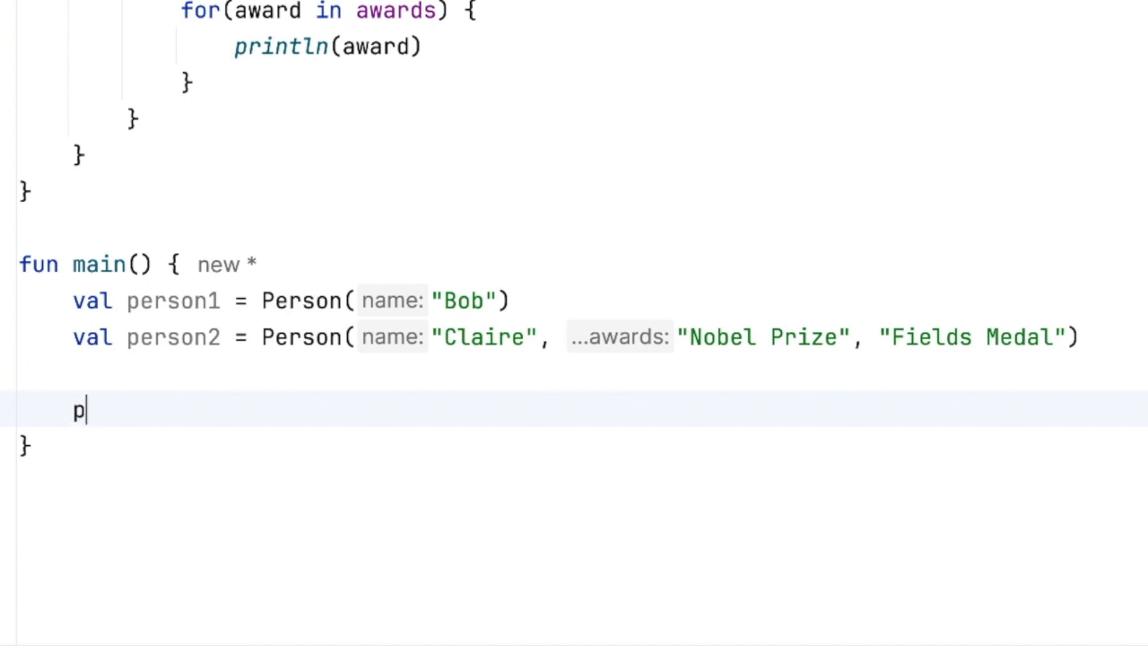
type("erson1.")
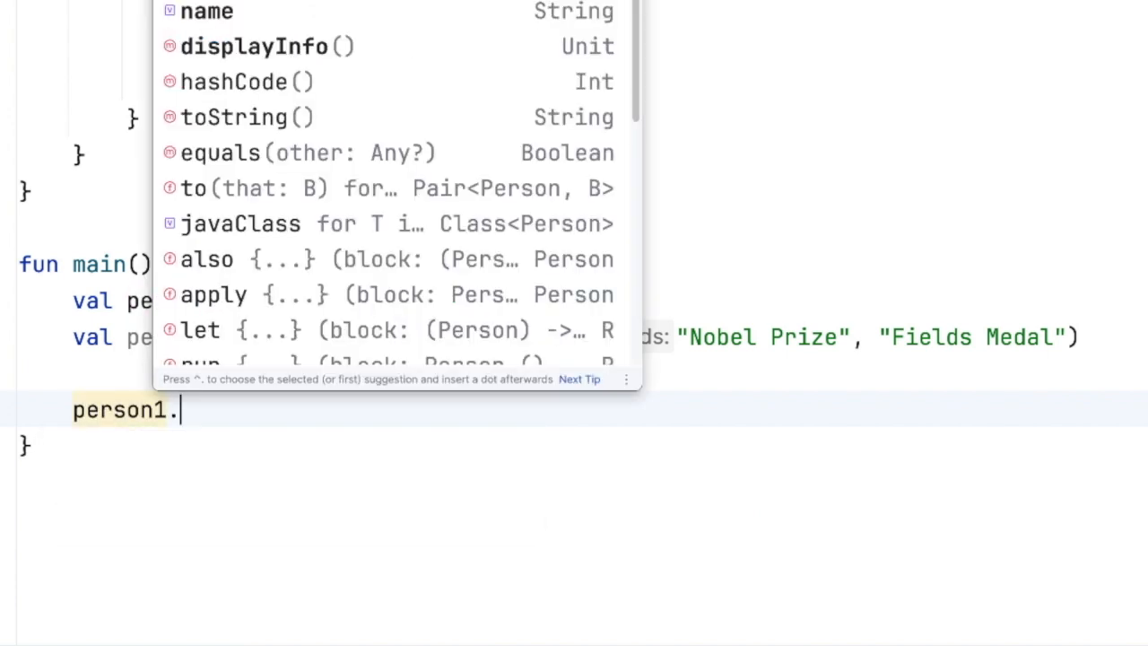
left_click(256, 45)
type("person2.displayInfo(")
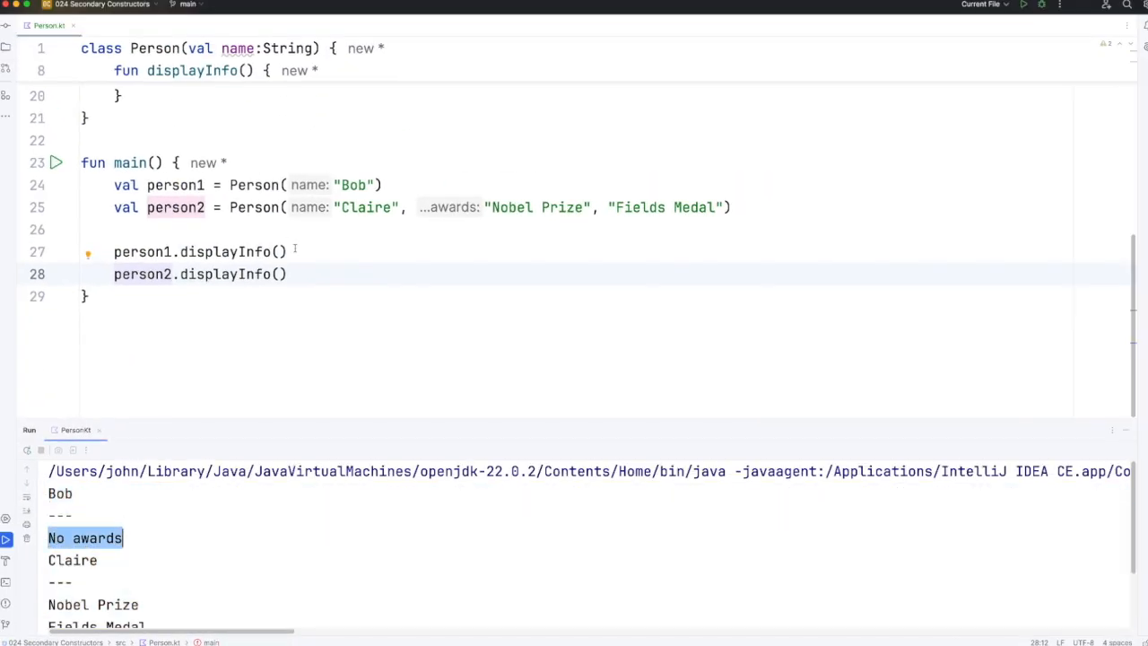
type("println(")
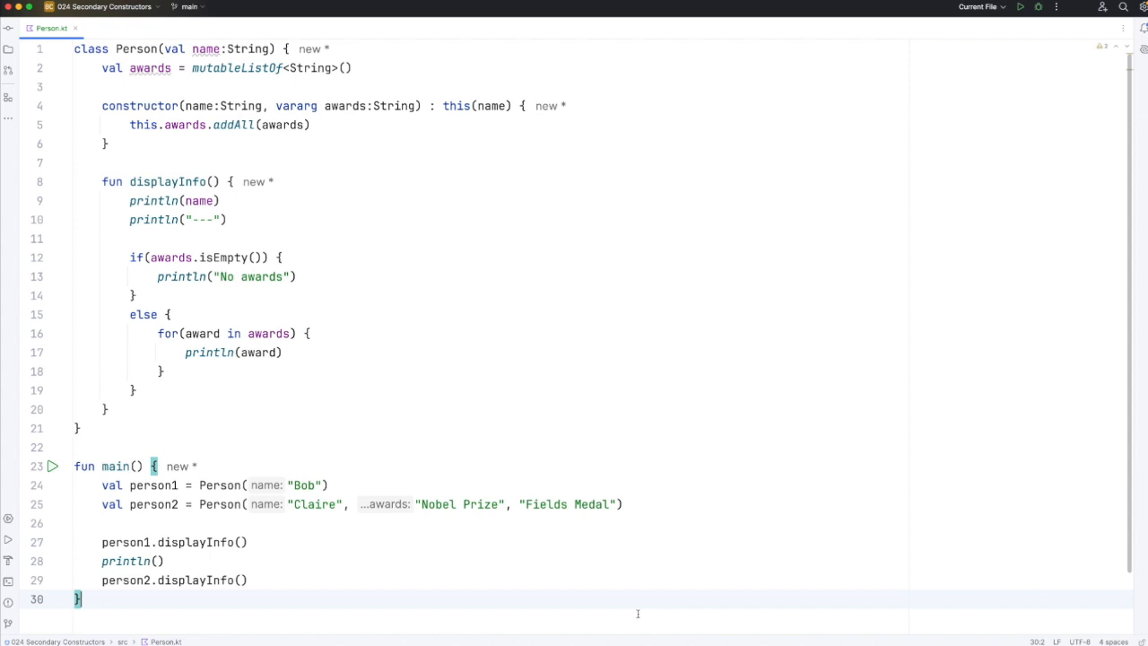
mouse_move(366, 491)
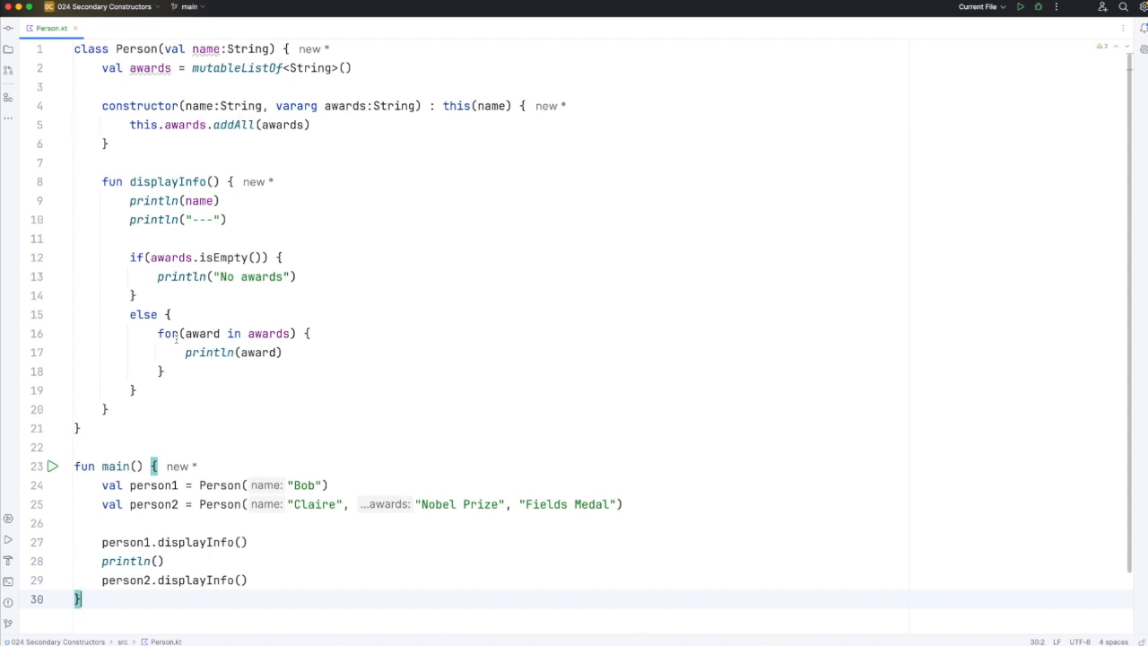
double_click(203, 49)
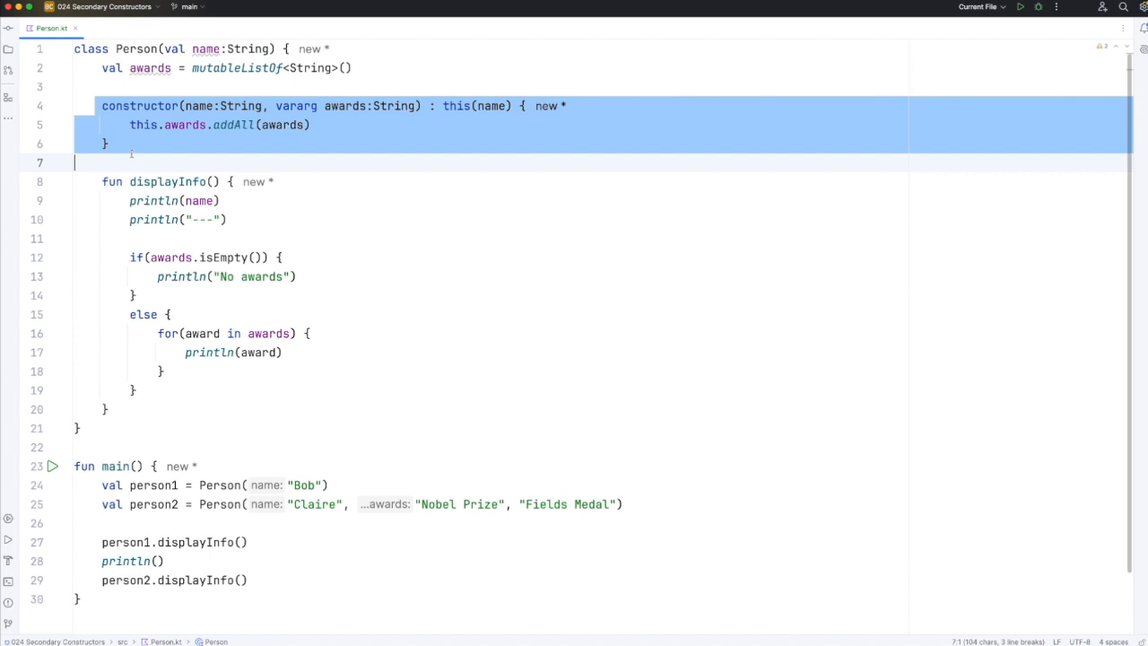
left_click(280, 257)
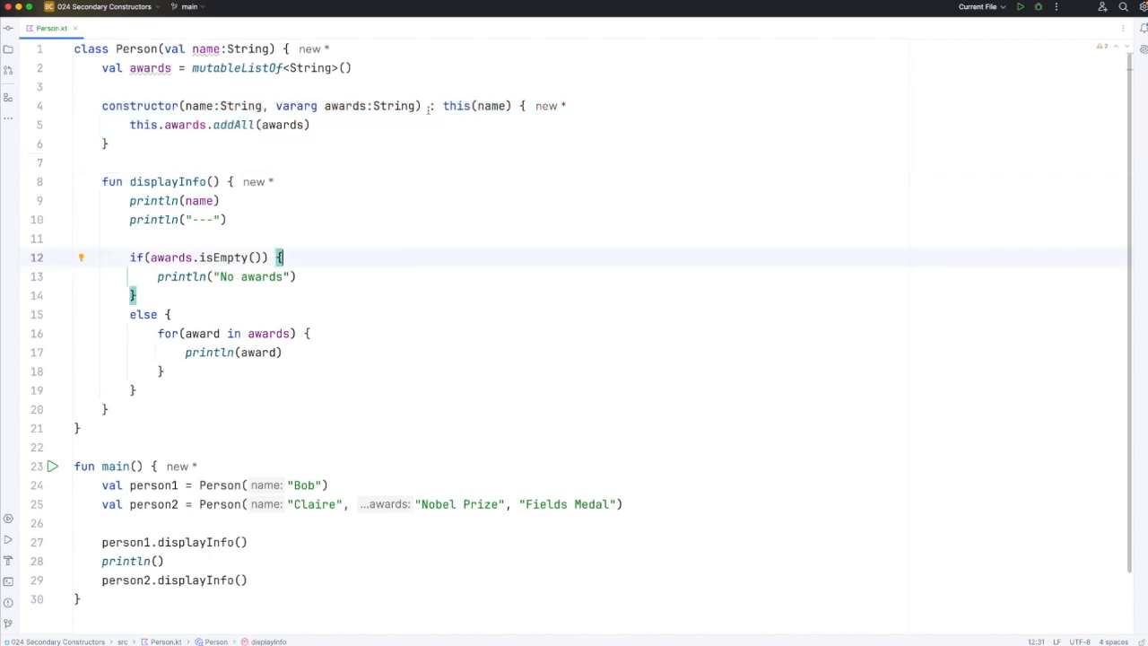
mouse_move(463, 256)
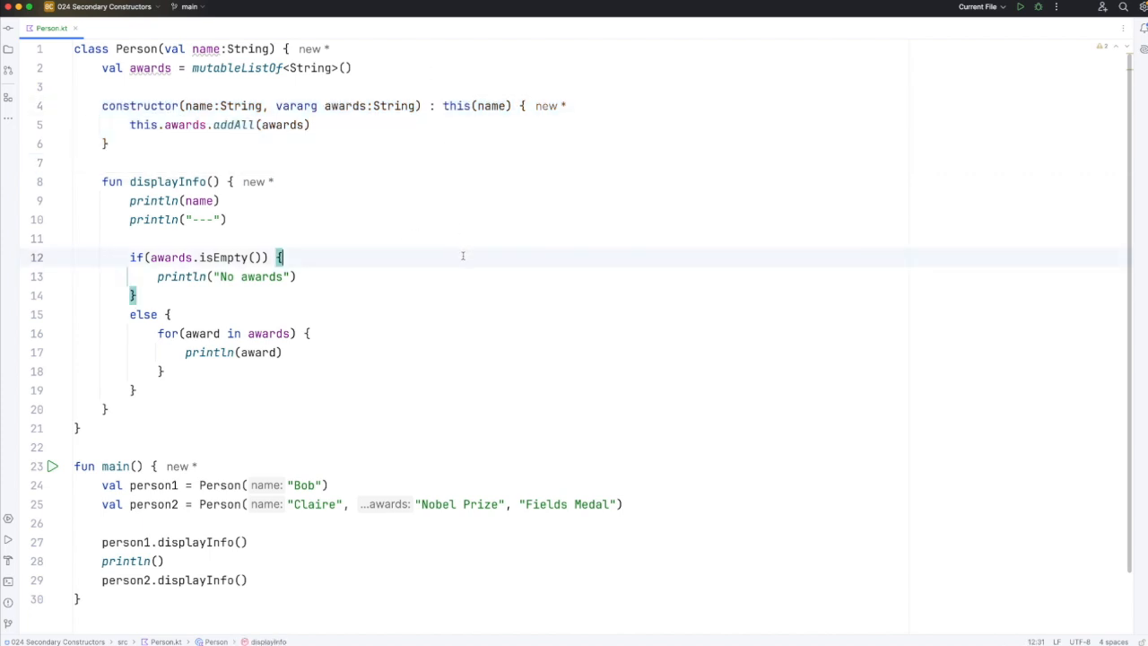